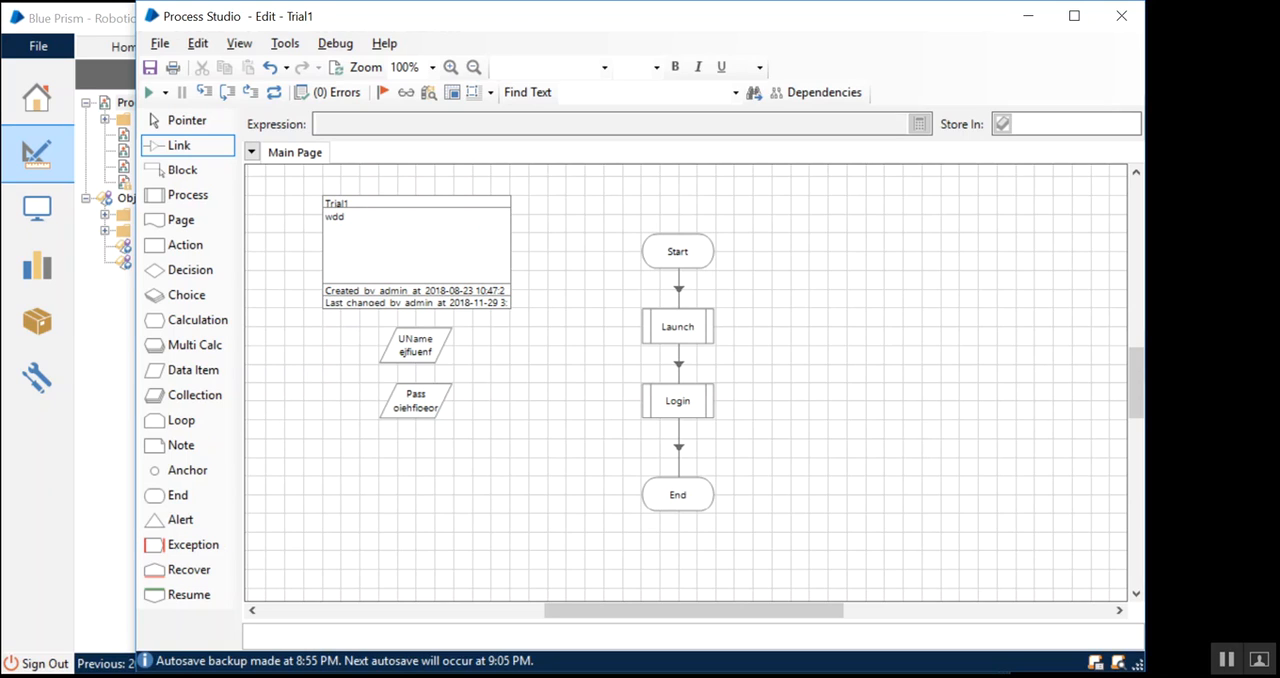
Place a Decision right of Login and name it 'Denominator Not Equal 0'.
left_click(192, 544)
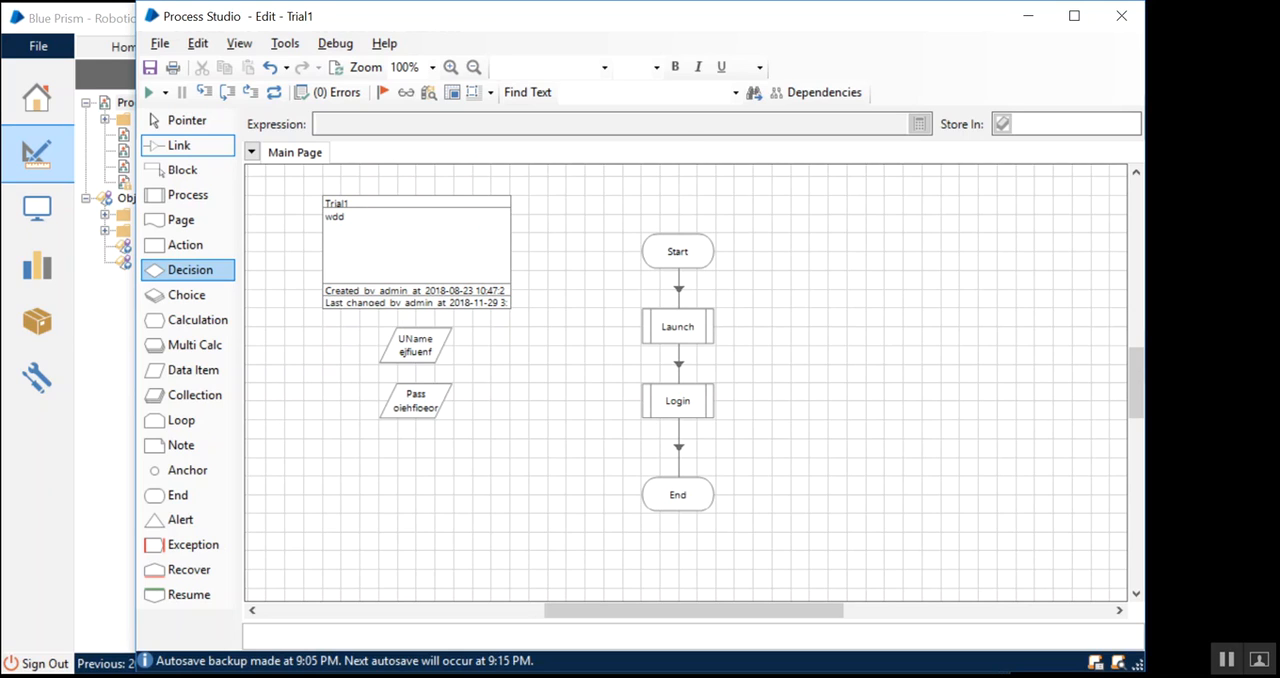
left_click(184, 244)
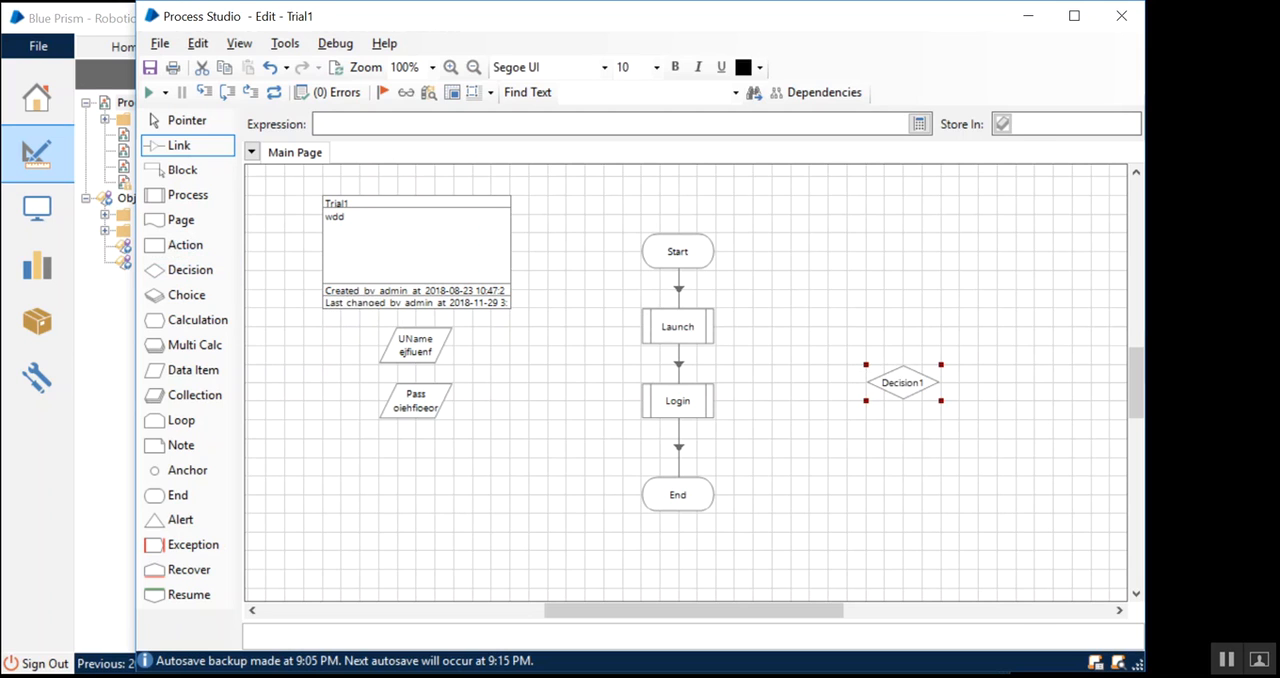
double_click(904, 382)
type("D")
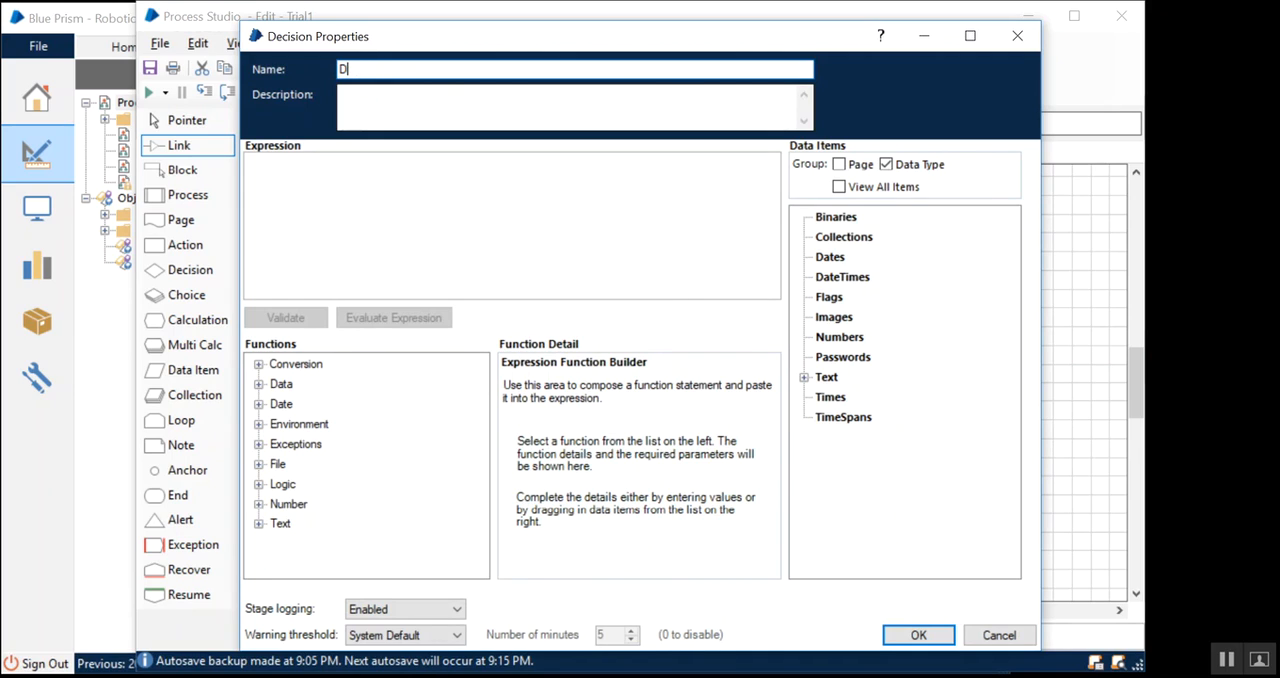
type("enomin")
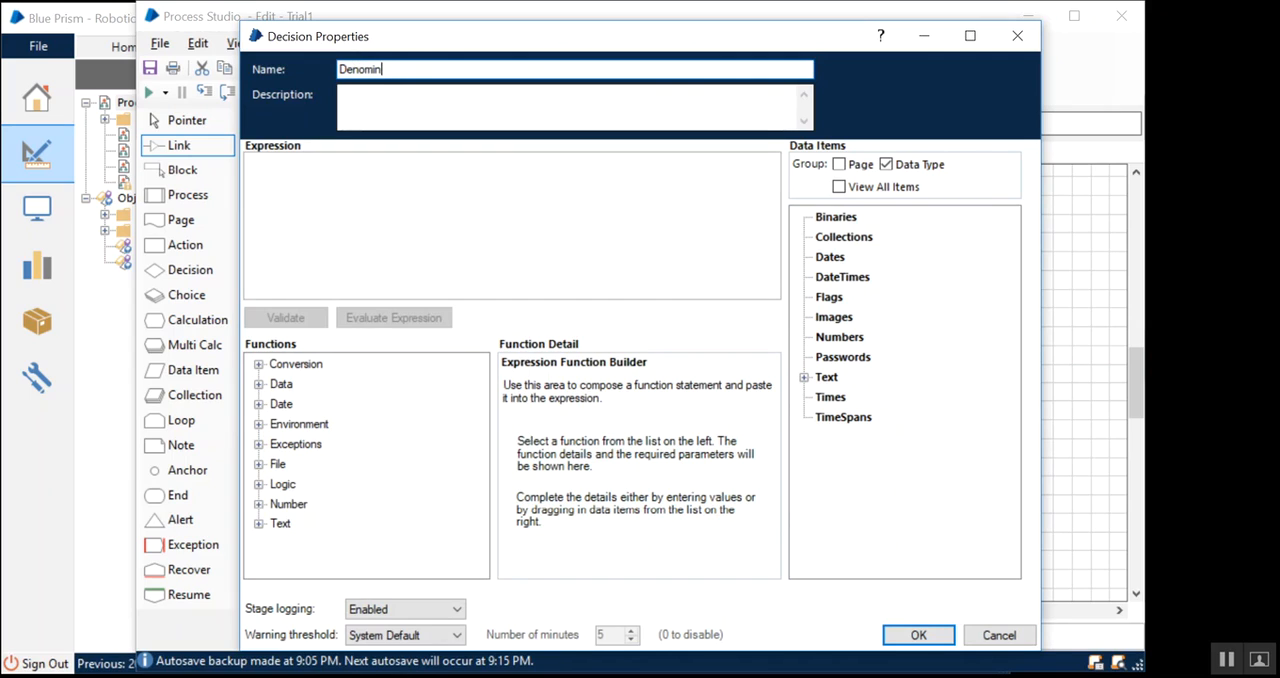
type("ator Not")
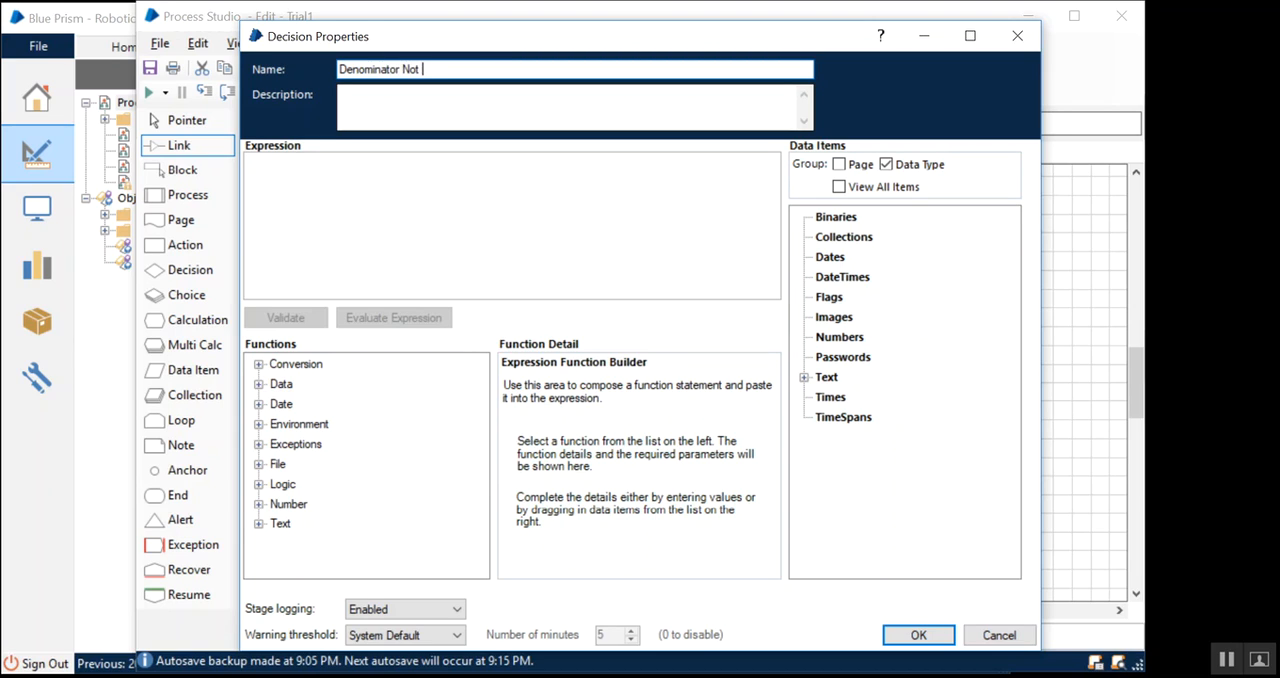
type("Equal 0")
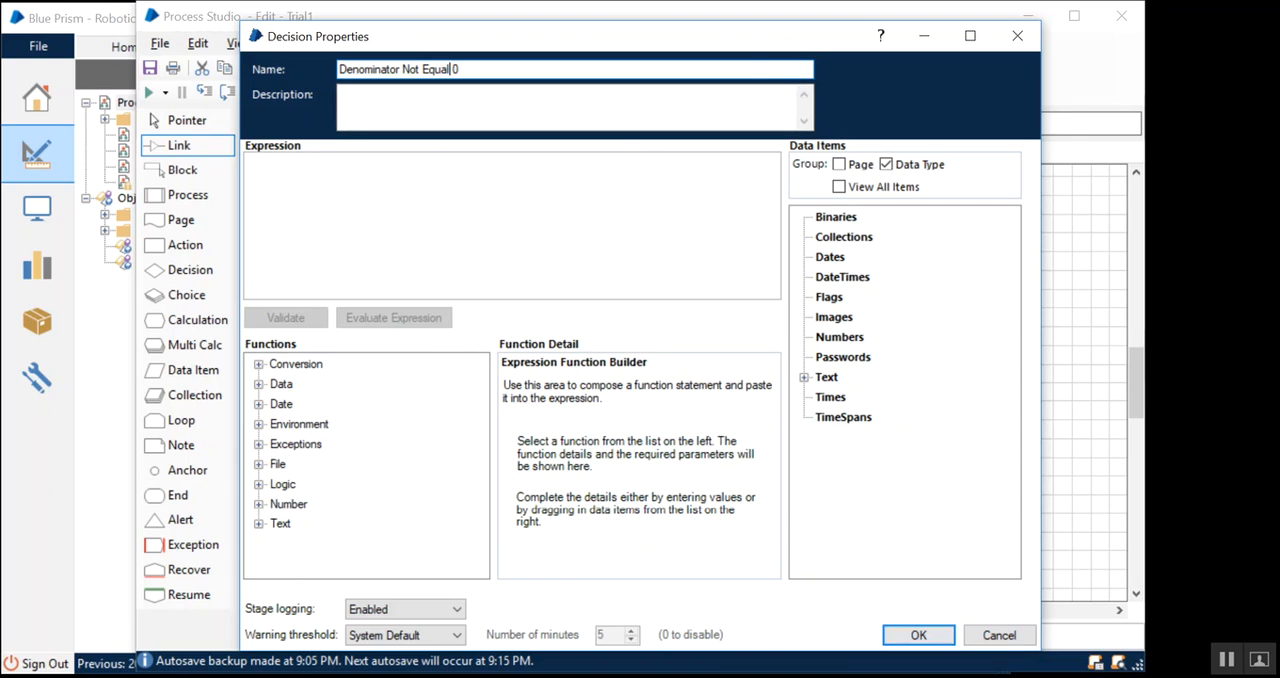
left_click(916, 636)
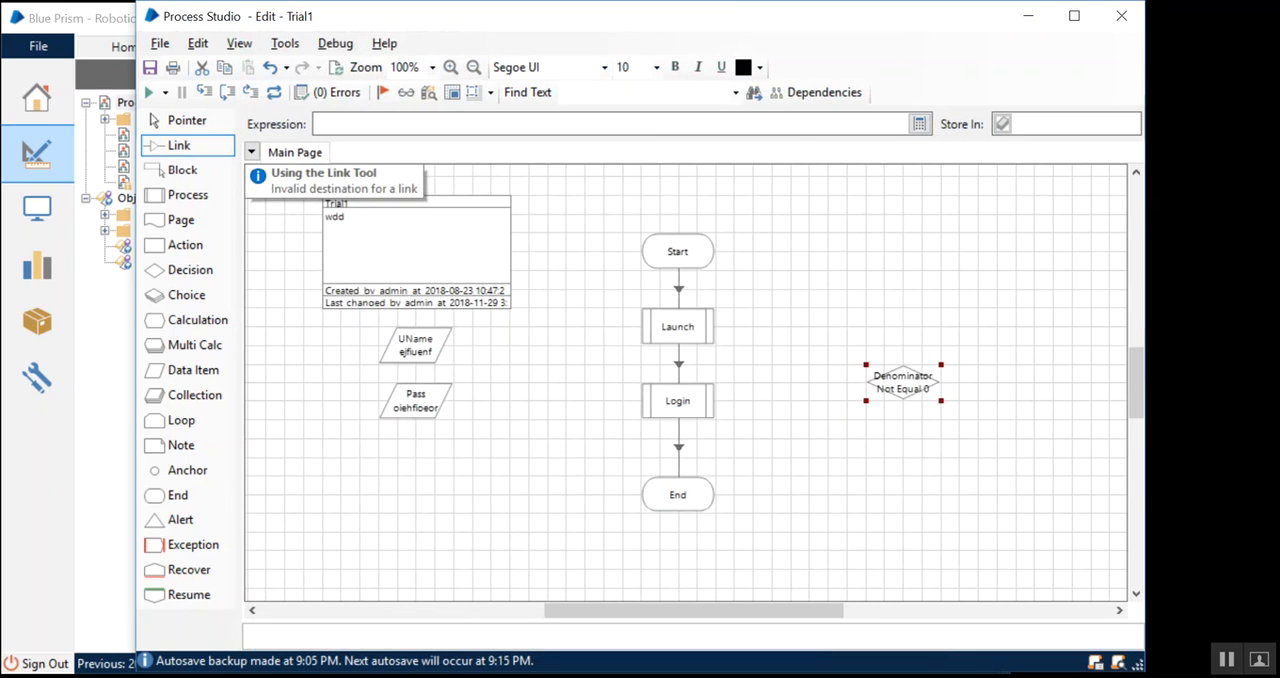
Add Calc1 and Exception1 stages and link the decision's Yes branch to Calc1.
left_click(188, 120)
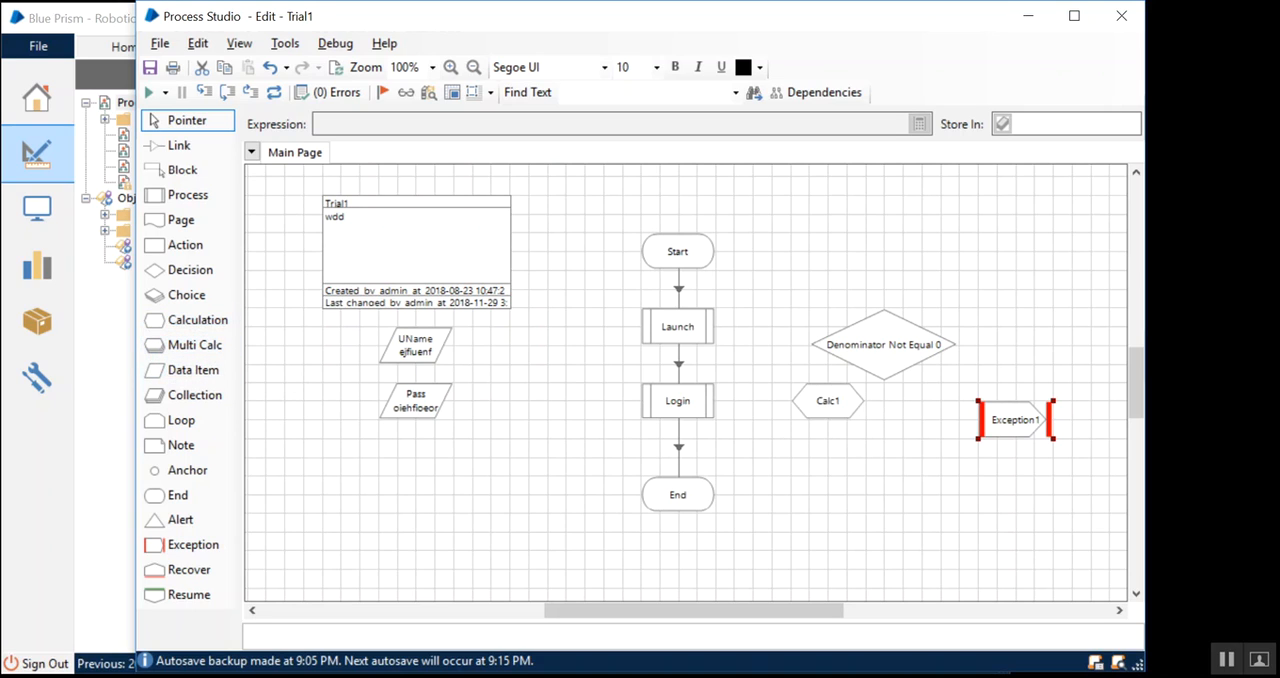
left_click(828, 400)
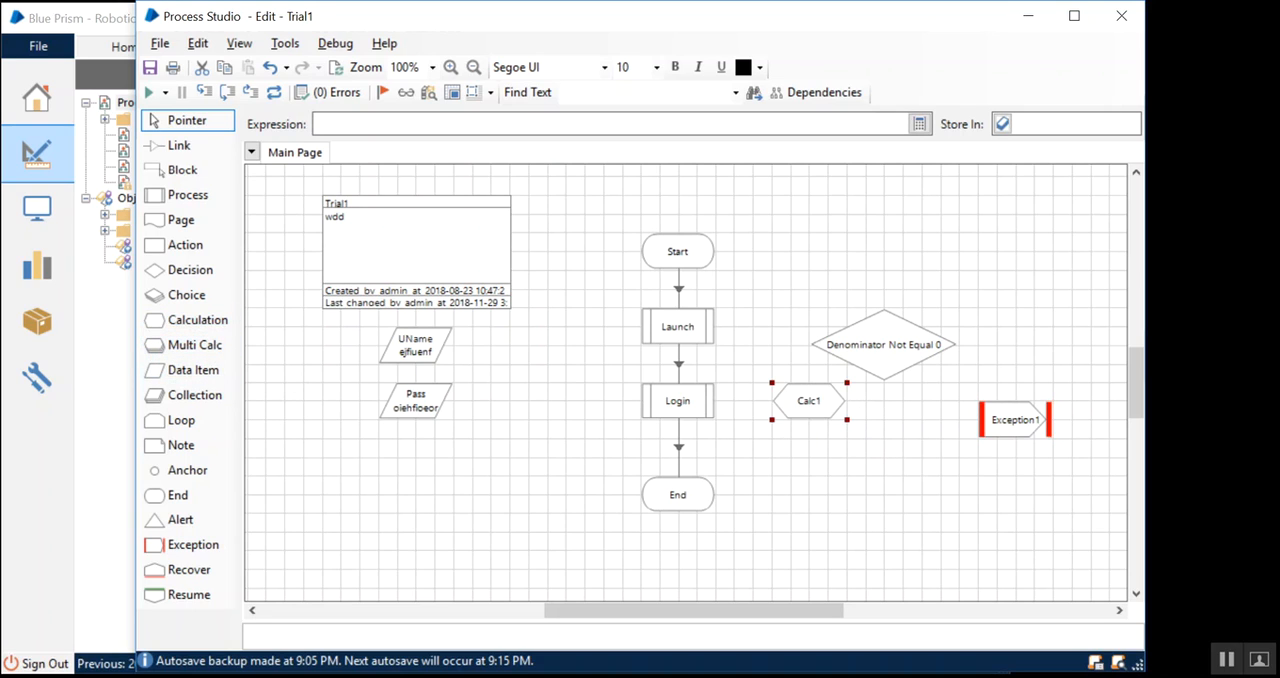
left_click(180, 144)
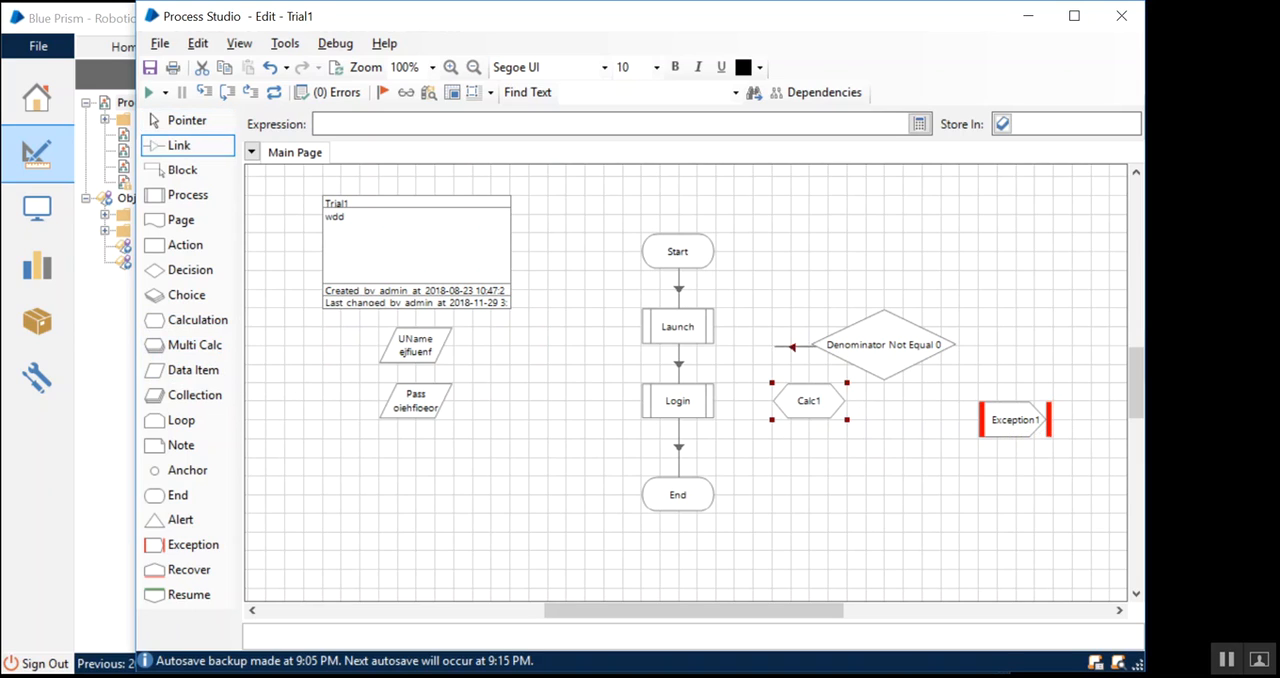
left_click(186, 120)
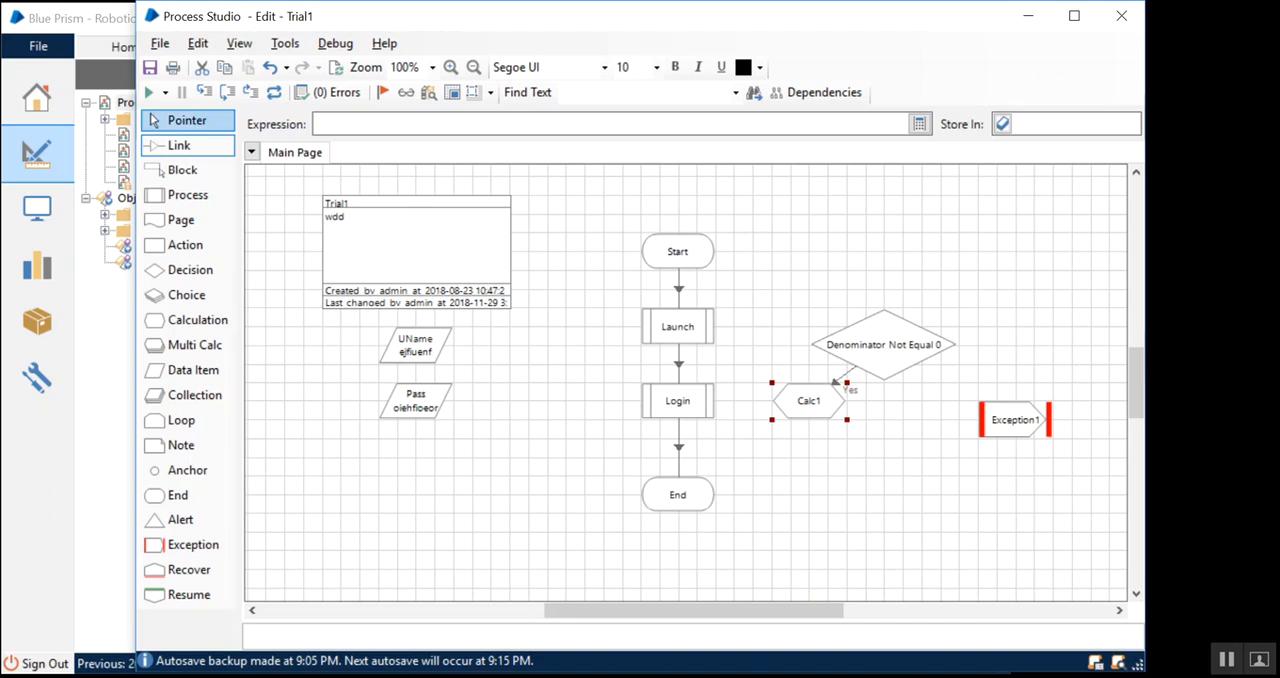
left_click_drag(808, 400, 808, 456)
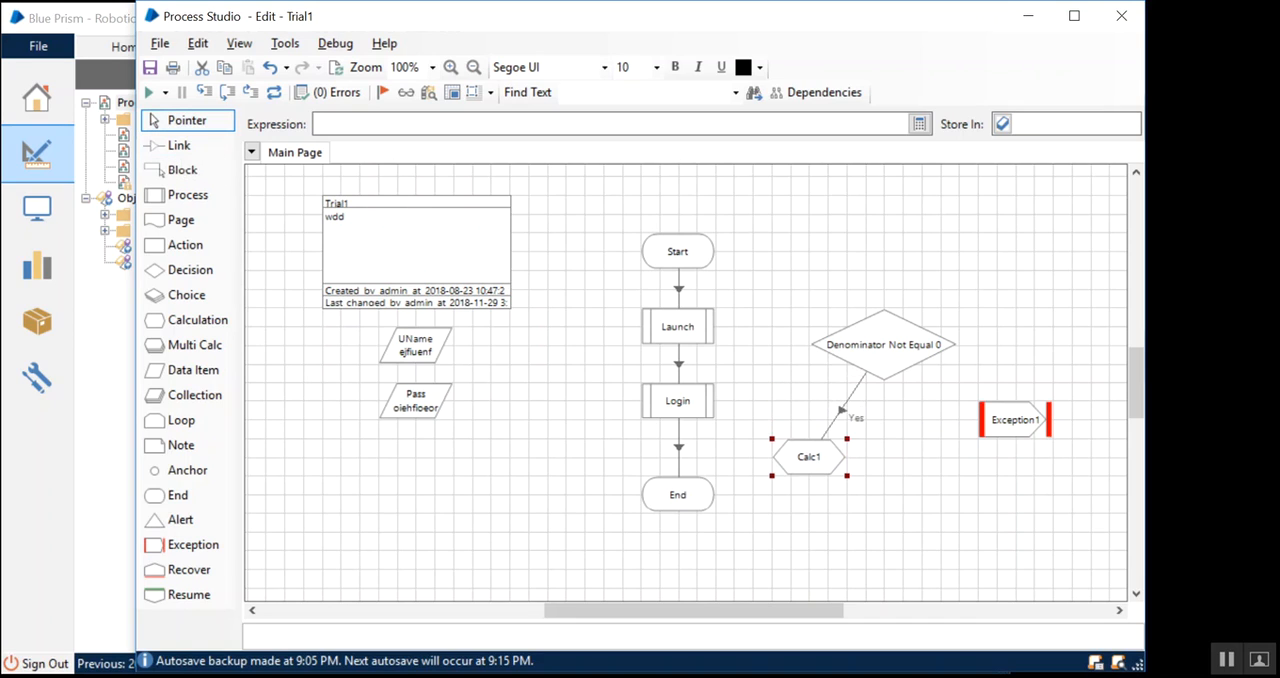
left_click(180, 144)
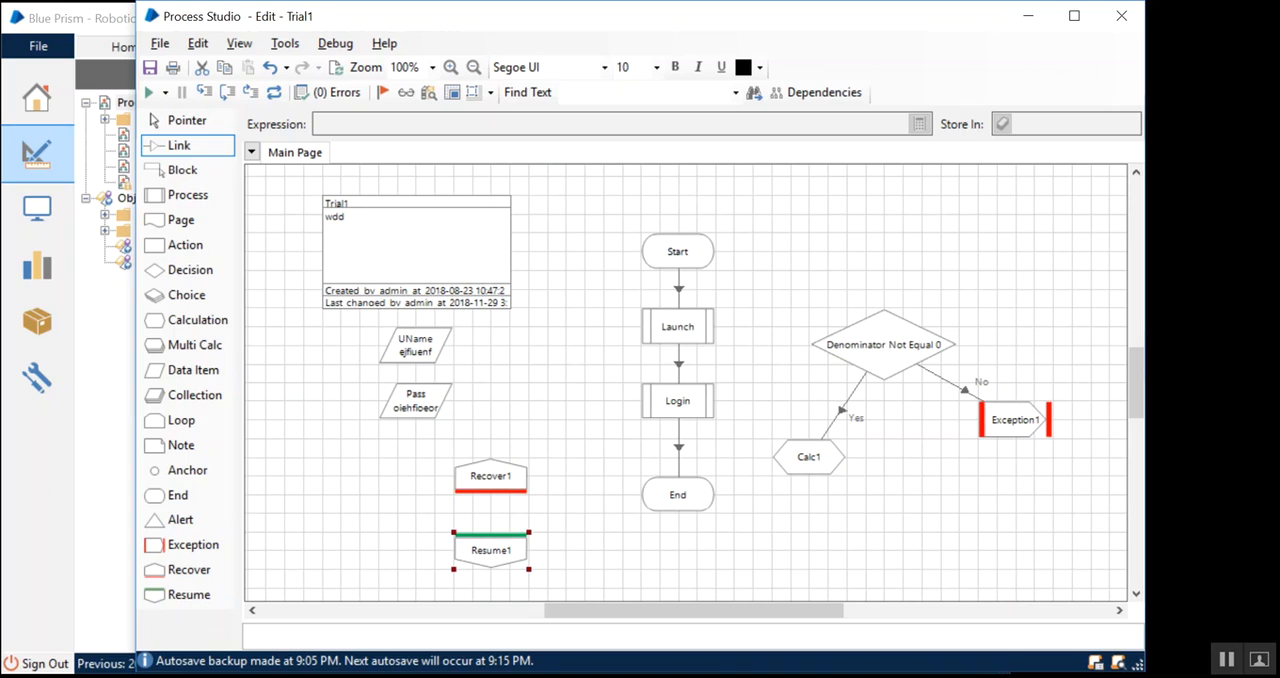
mouse_move(490, 476)
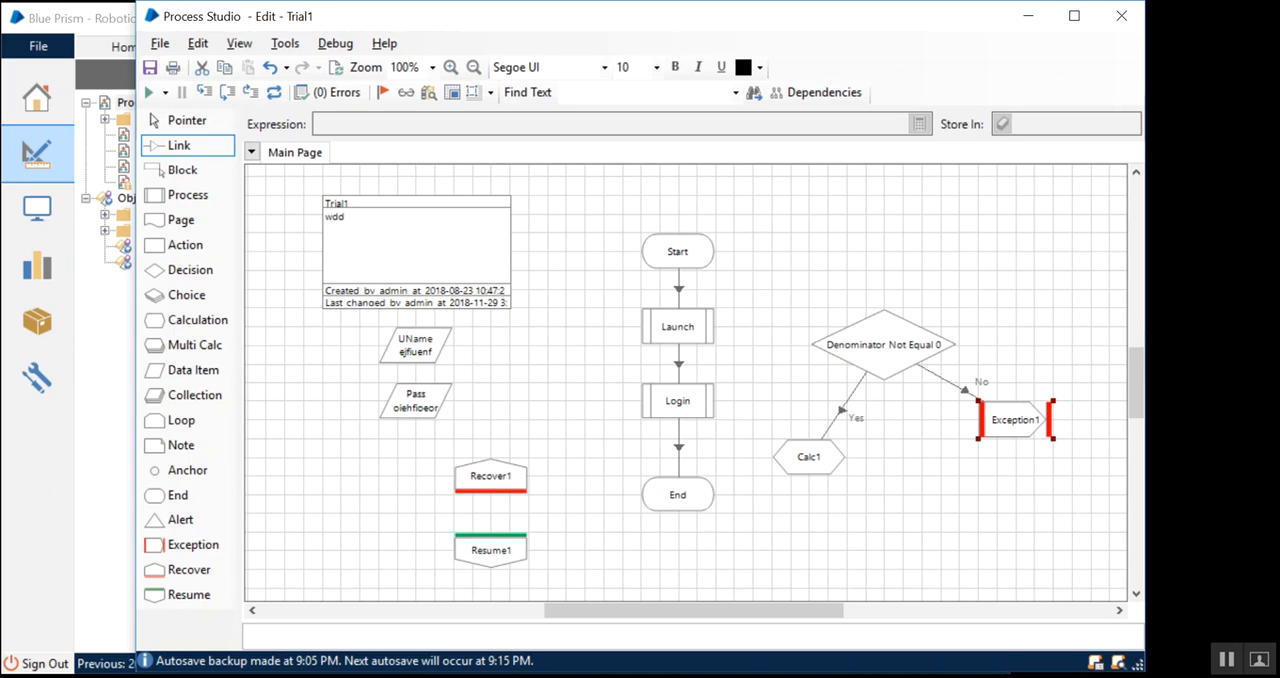
mouse_move(490, 550)
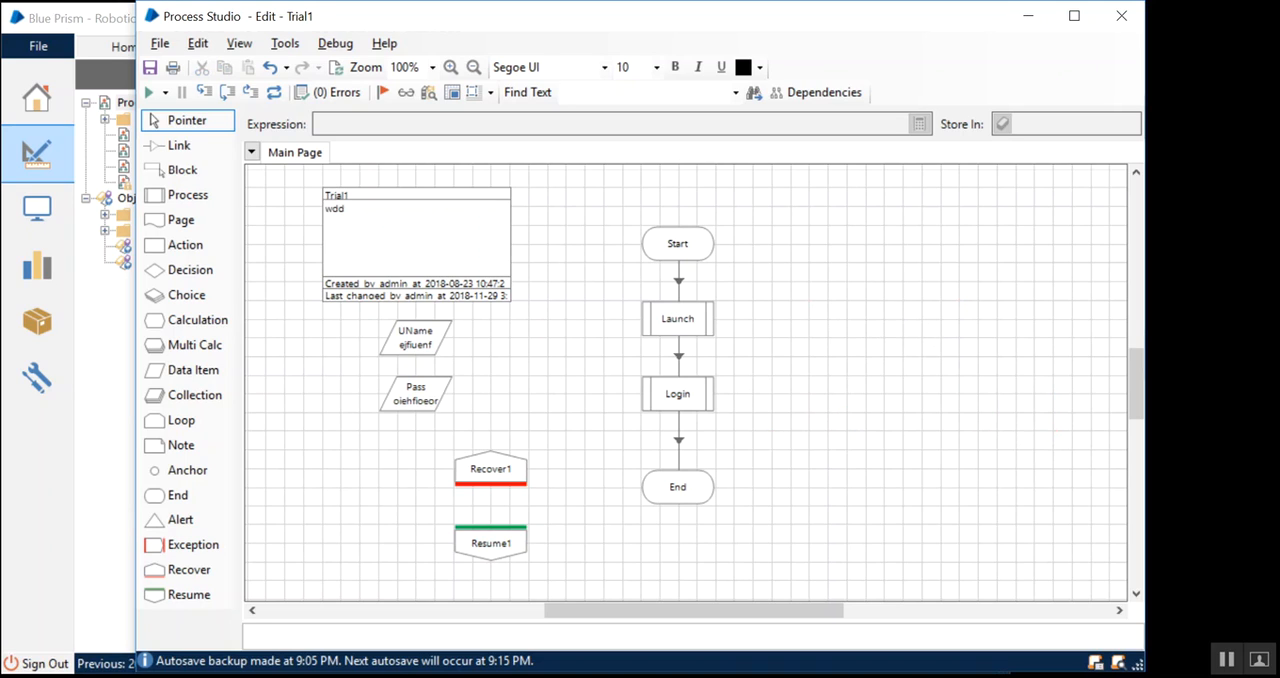
Move Recover1 and Resume1 beside Login, Resume1 aligned directly below Recover1.
left_click_drag(490, 468, 844, 356)
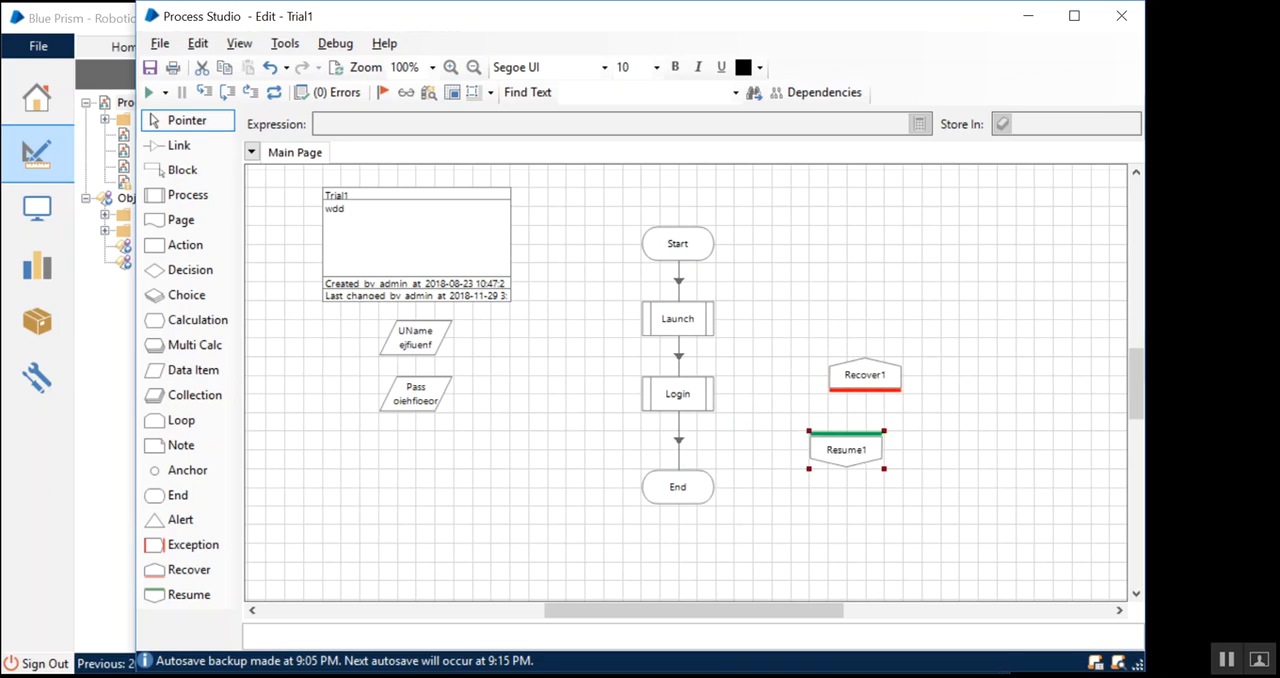
left_click_drag(864, 374, 808, 374)
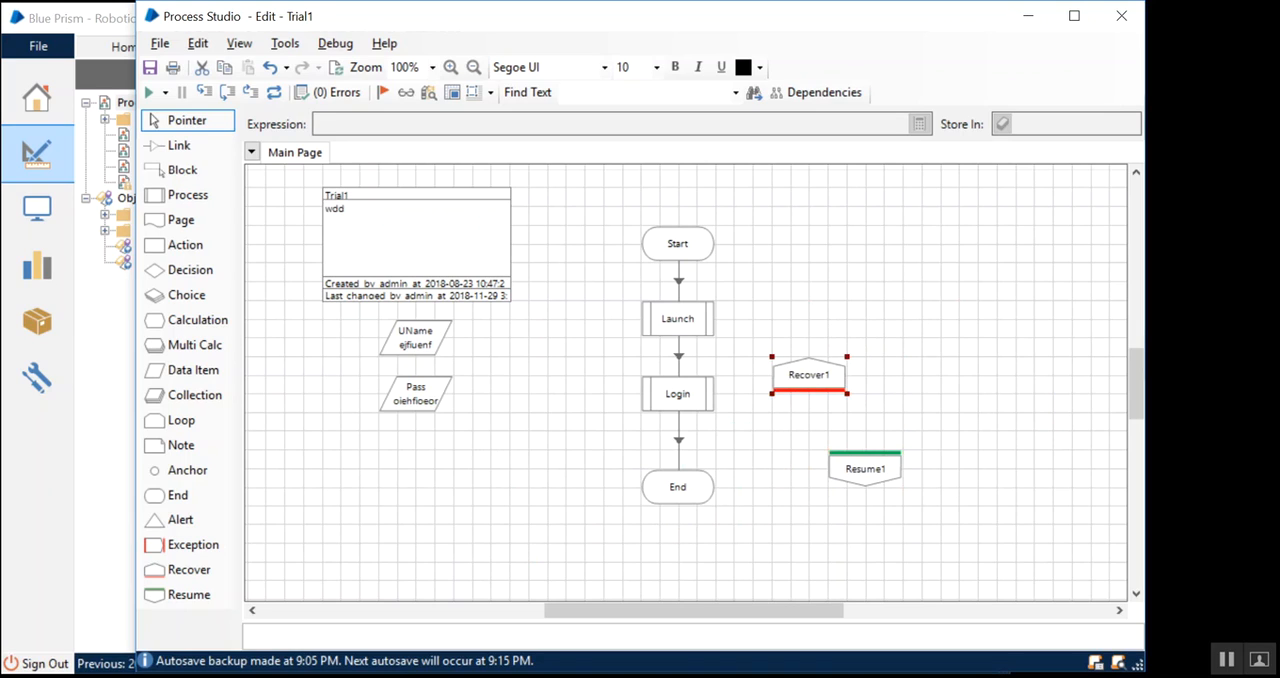
left_click_drag(864, 468, 808, 468)
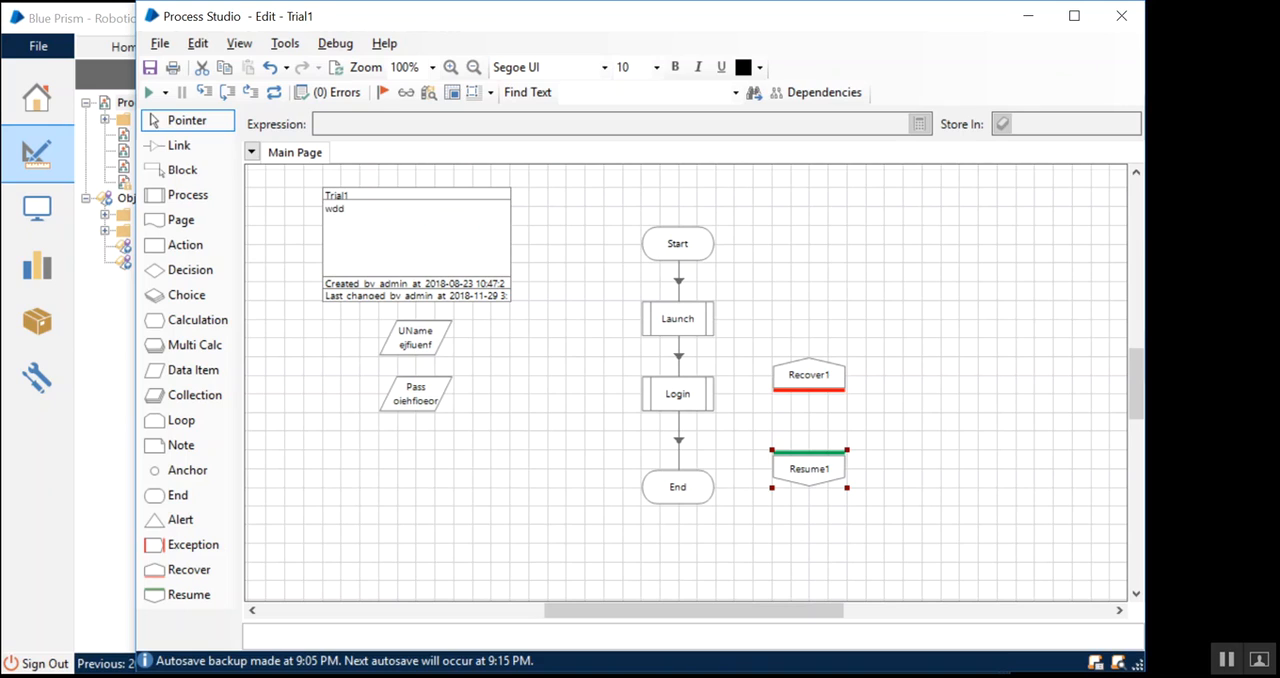
Drag the Launch stage out of the Start–Login column to the left of Login.
left_click(676, 318)
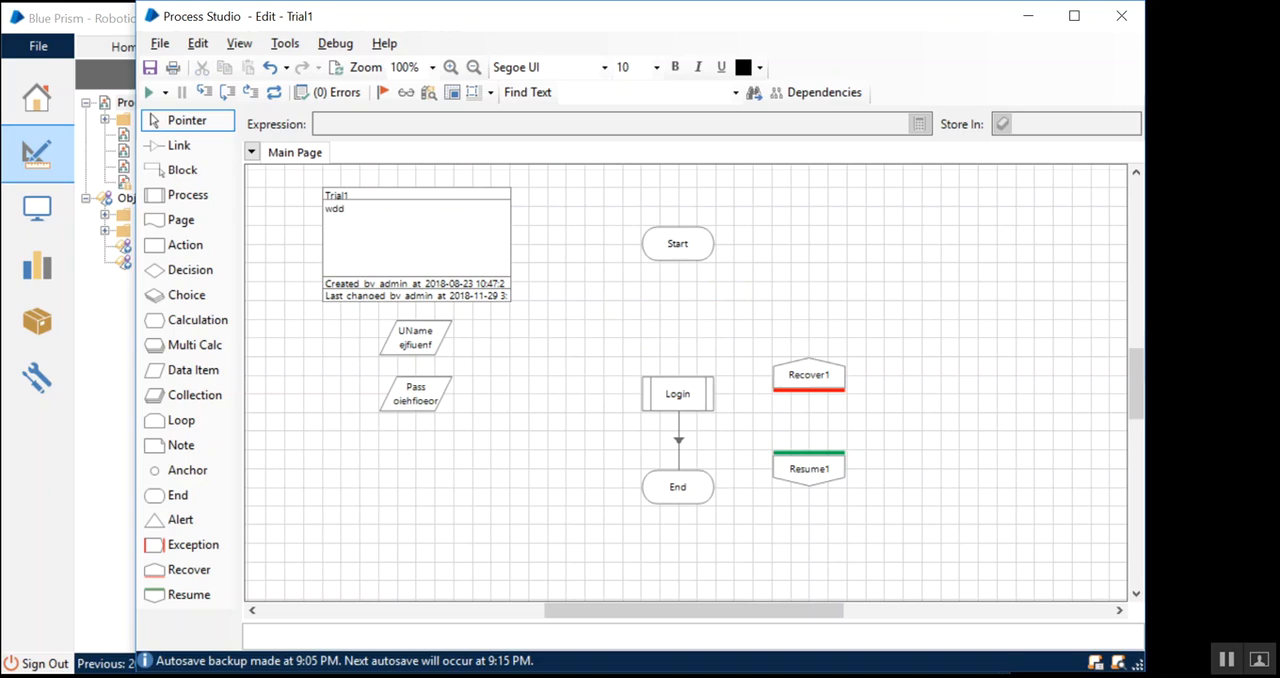
left_click(300, 68)
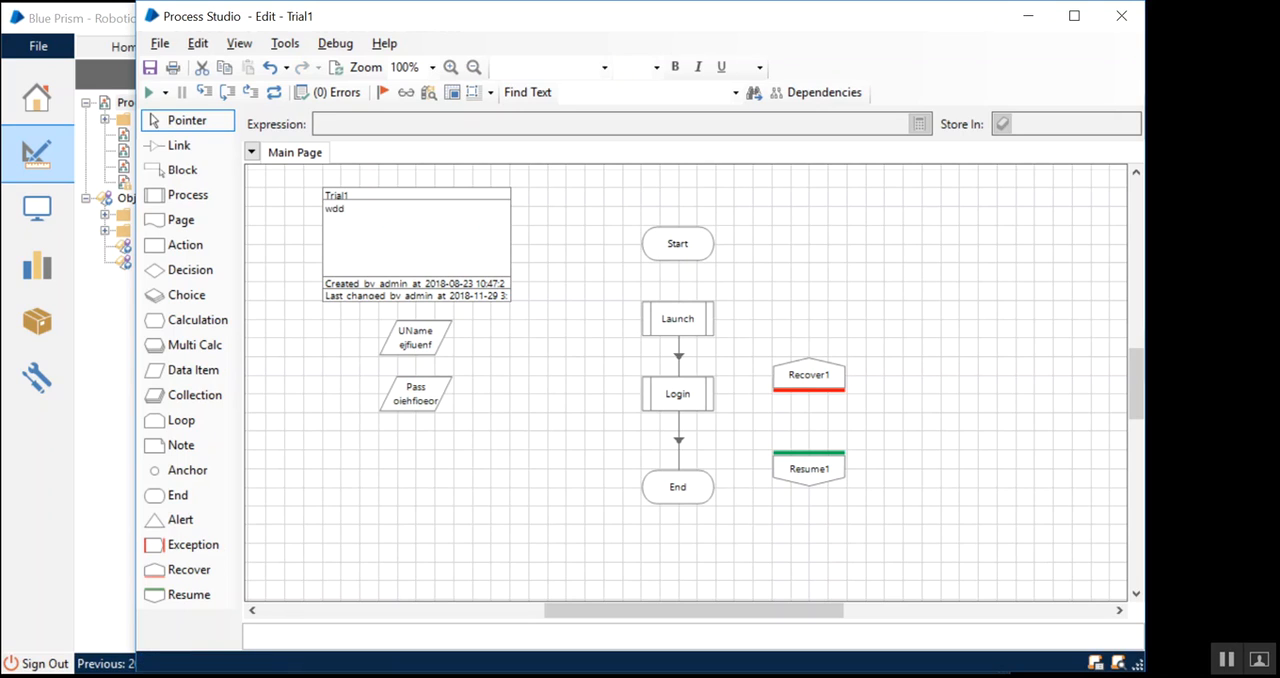
left_click_drag(676, 318, 528, 430)
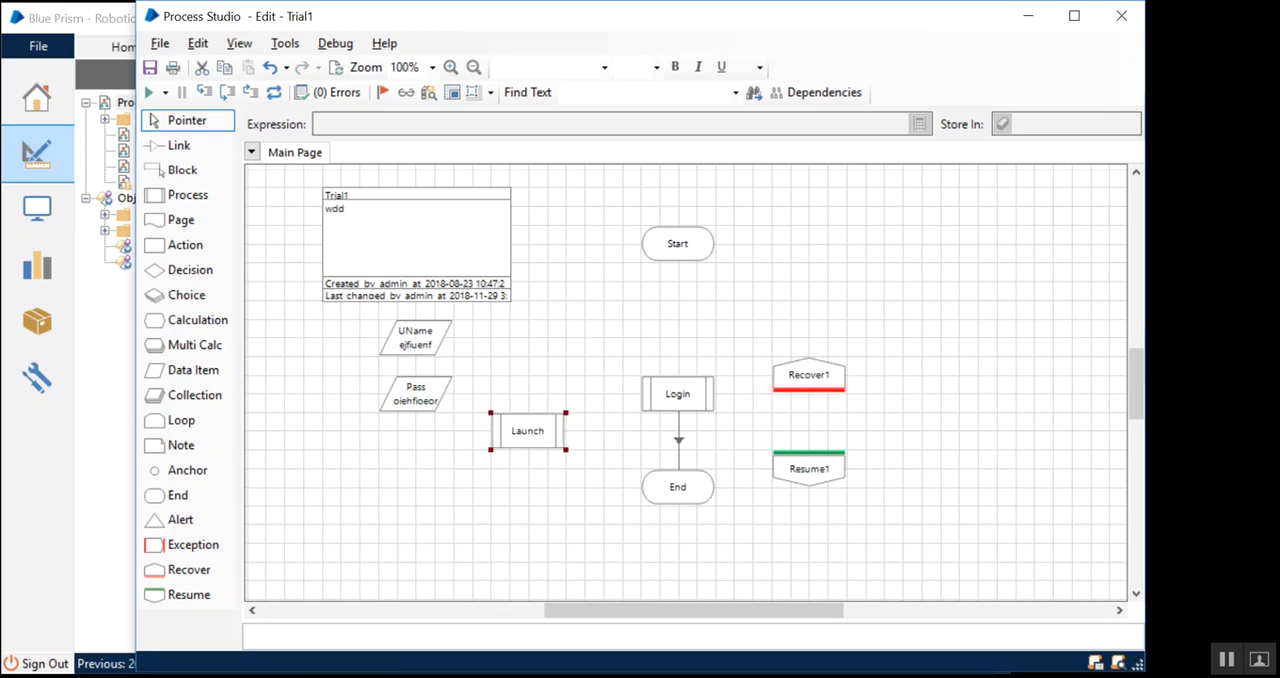
left_click_drag(528, 430, 490, 448)
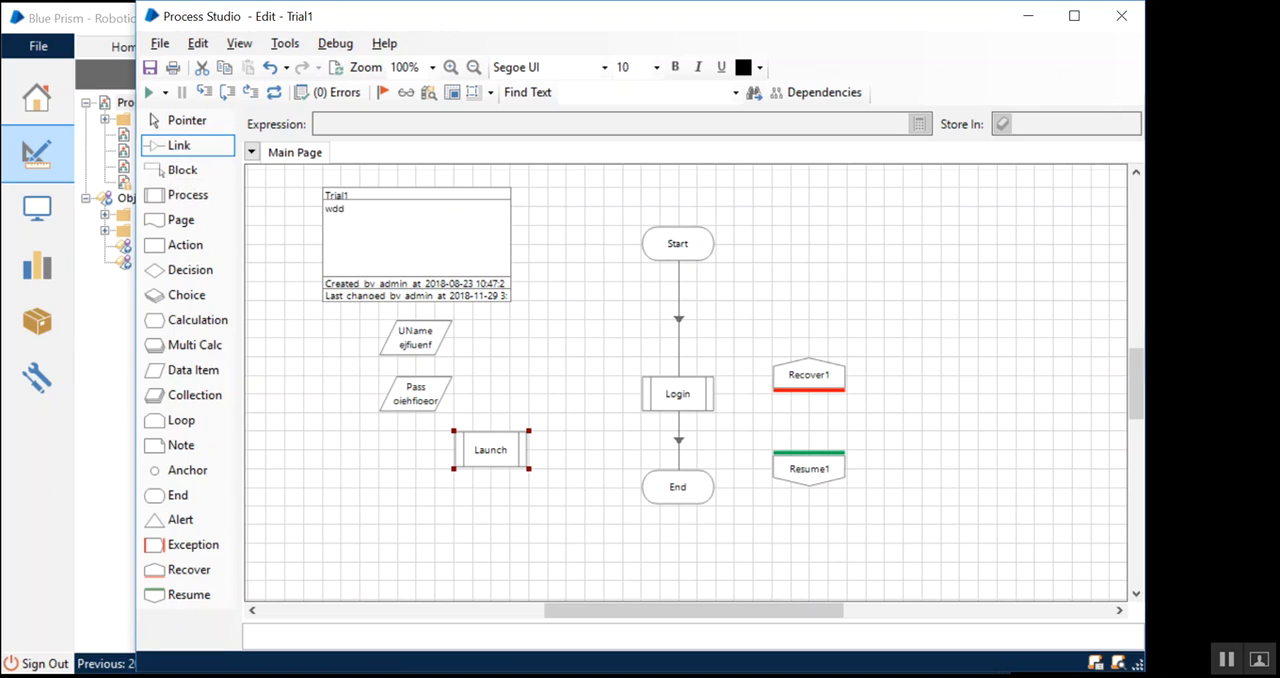
left_click(192, 370)
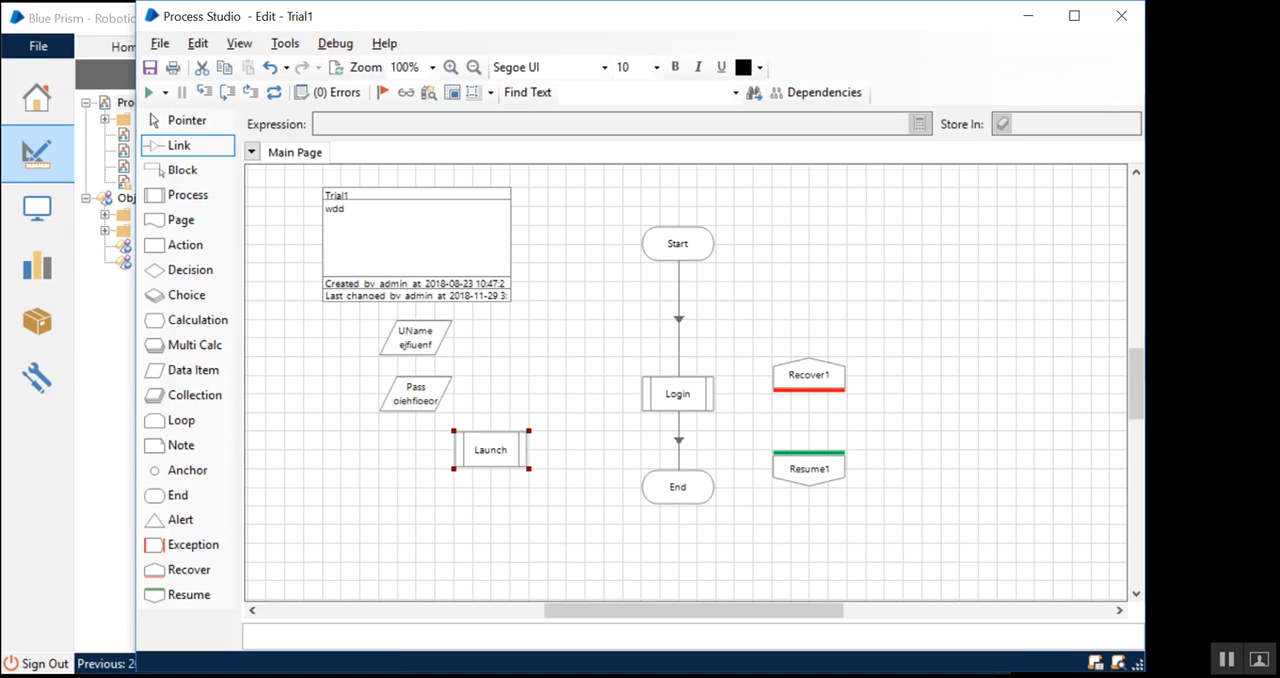
Link Recover1 down to Resume1 and Resume1 on to End.
left_click_drag(808, 396, 808, 450)
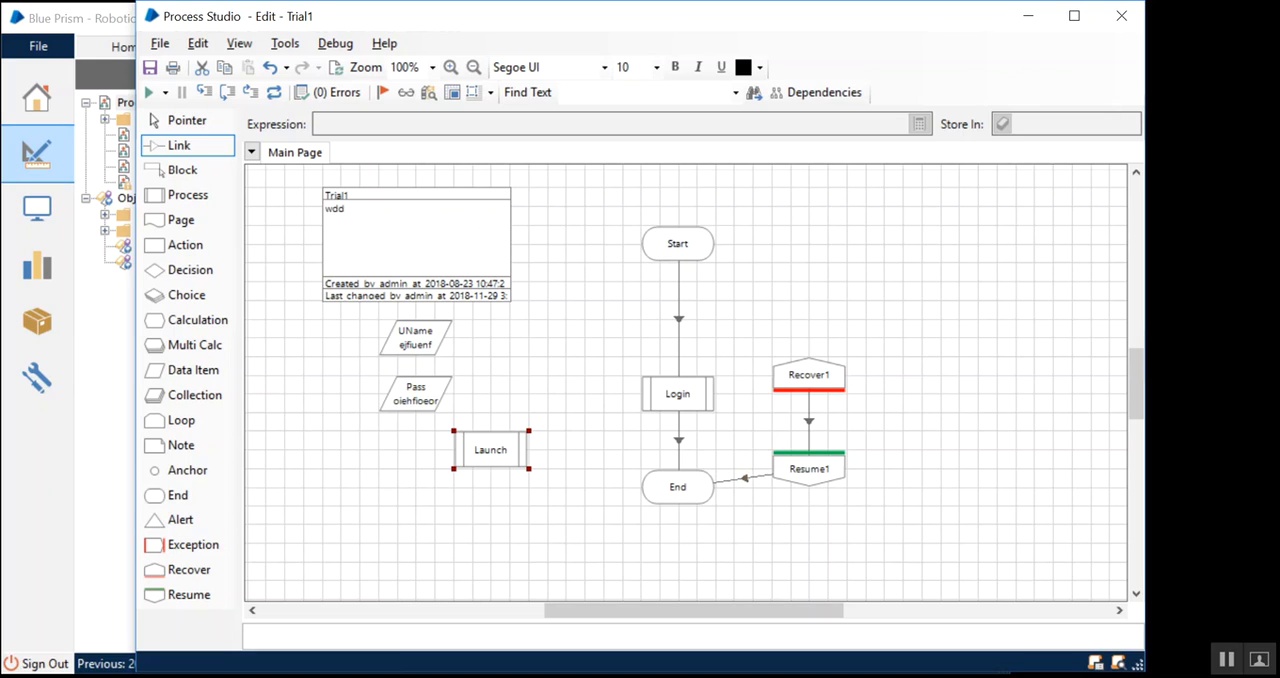
left_click(188, 120)
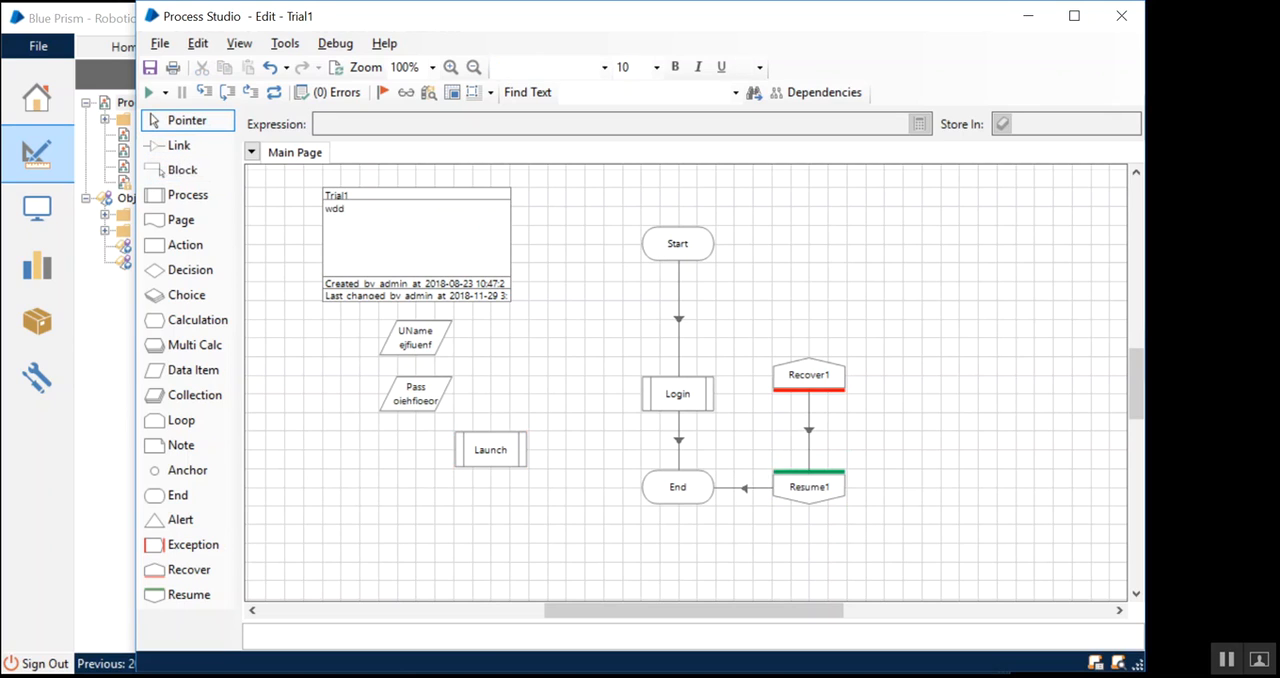
Run the process from Start to End, then reset the finished test run.
left_click(274, 92)
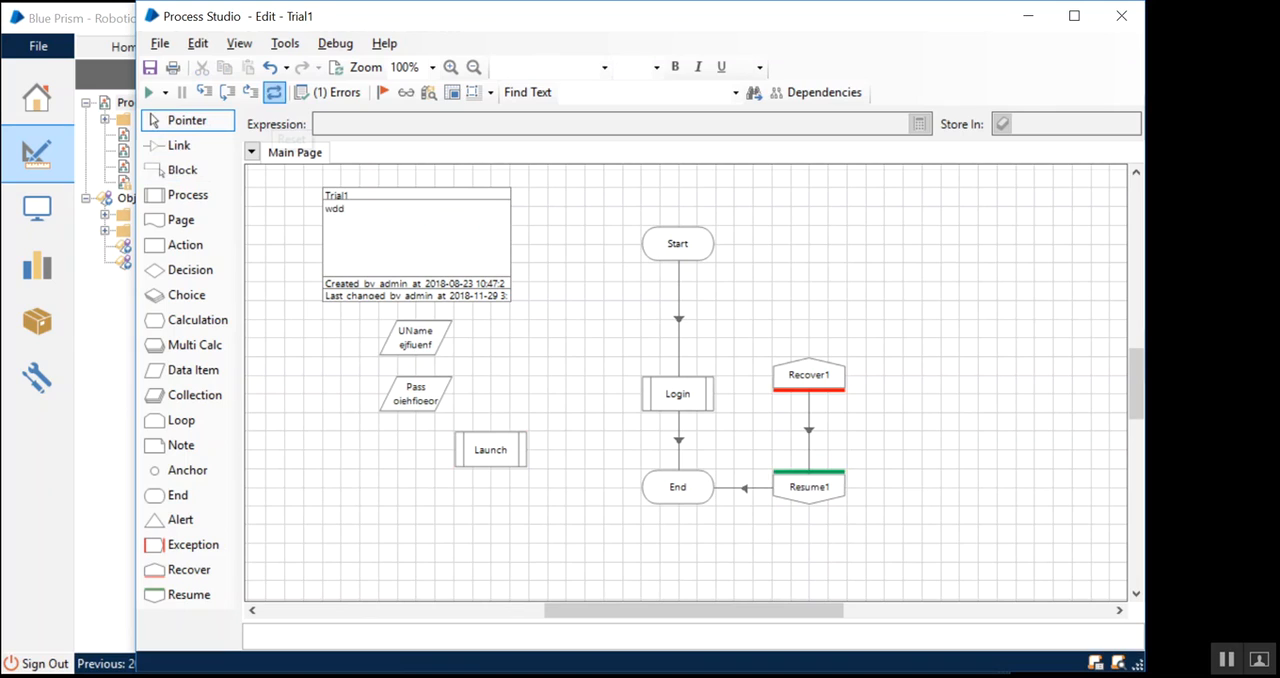
left_click(150, 92)
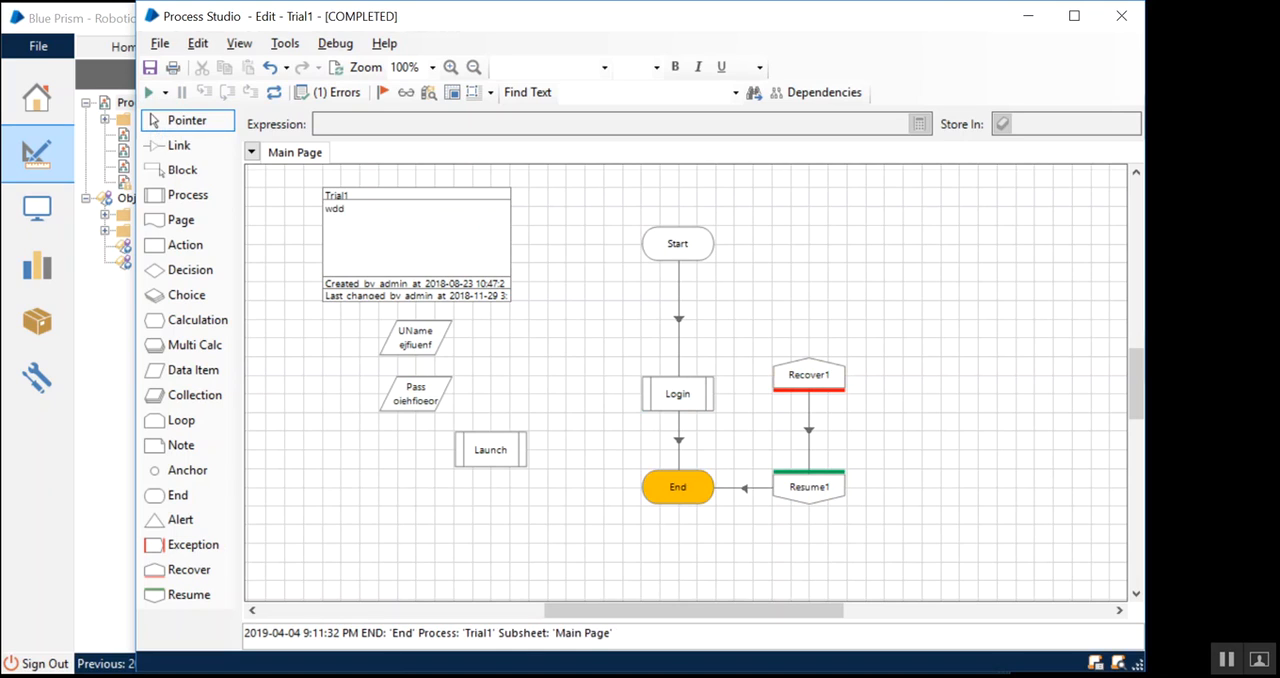
left_click(274, 92)
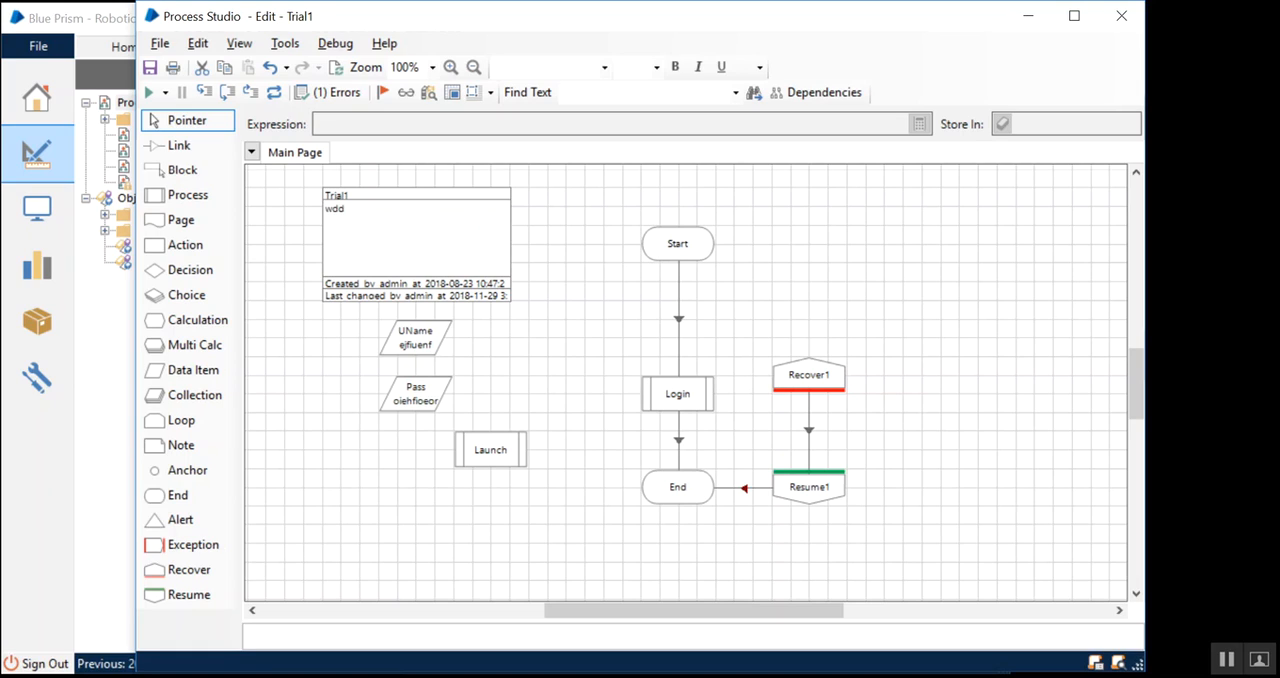
Delete the link from Resume1 to End.
left_click(808, 486)
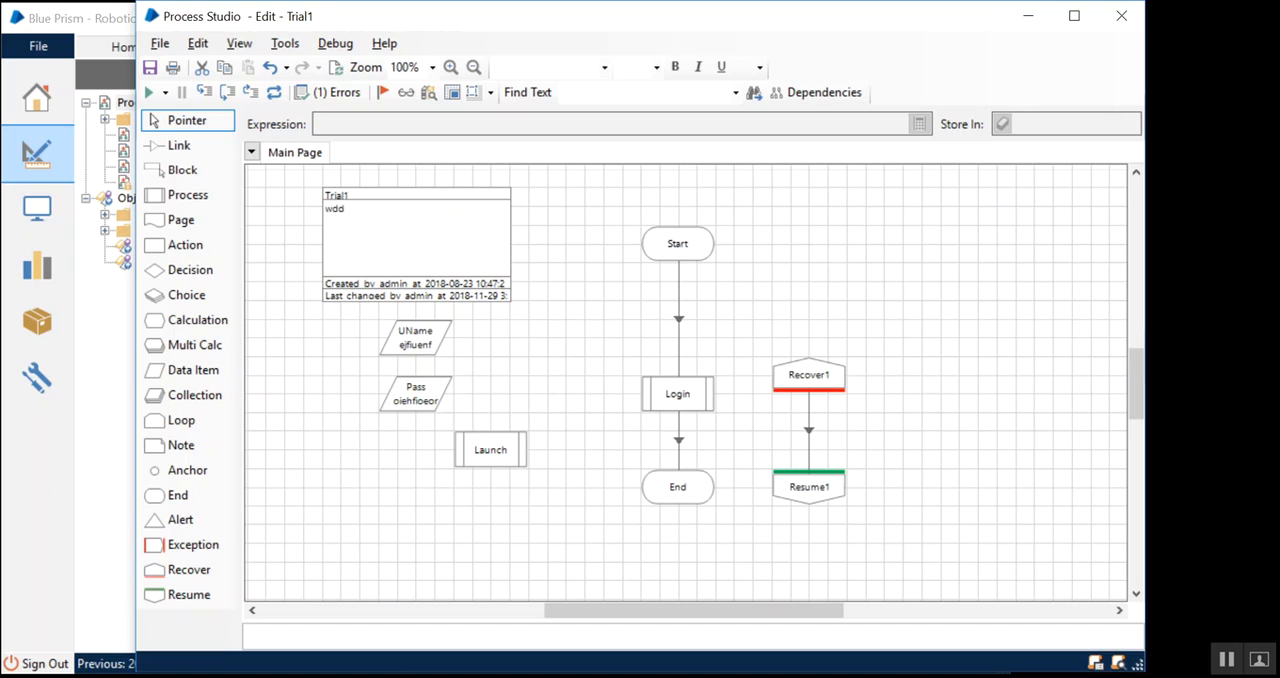
mouse_move(808, 486)
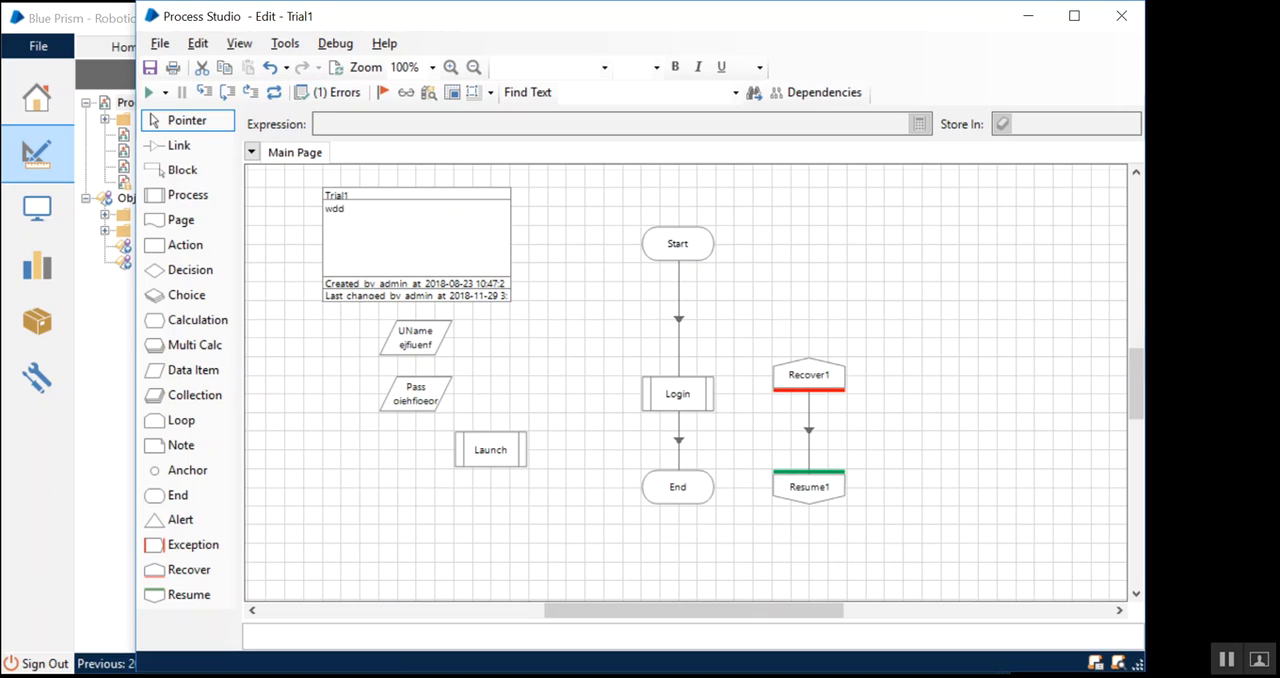
left_click(152, 92)
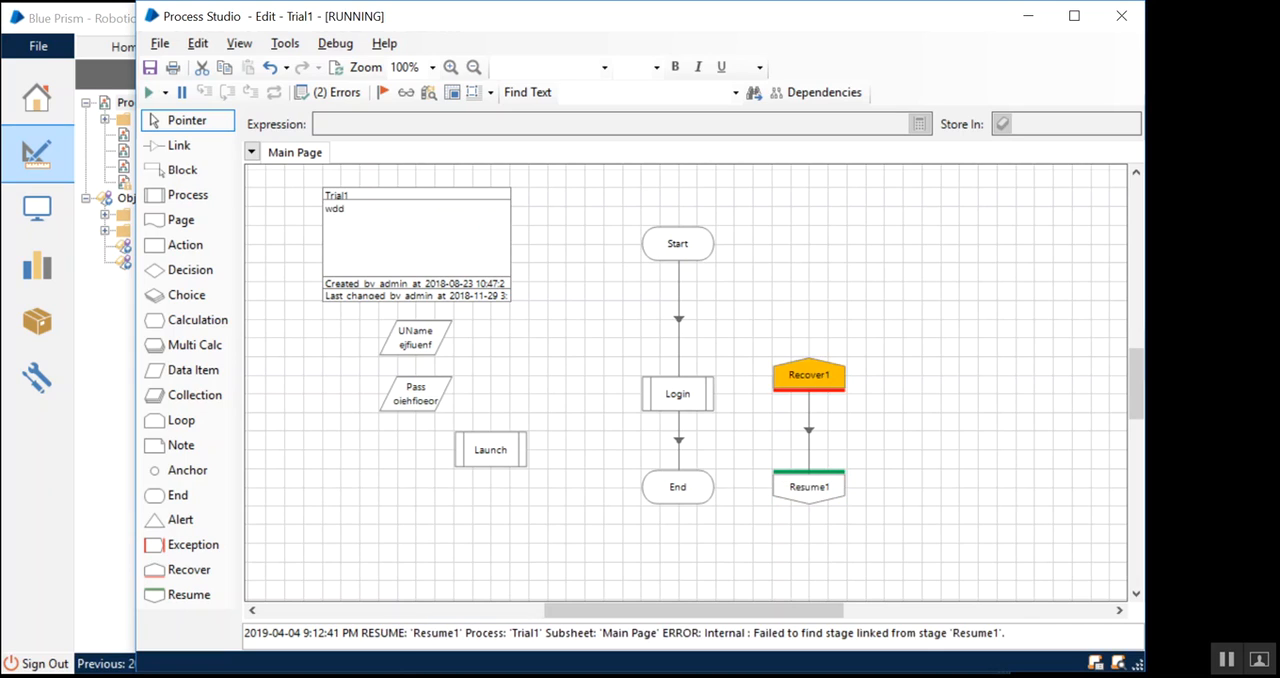
mouse_move(808, 486)
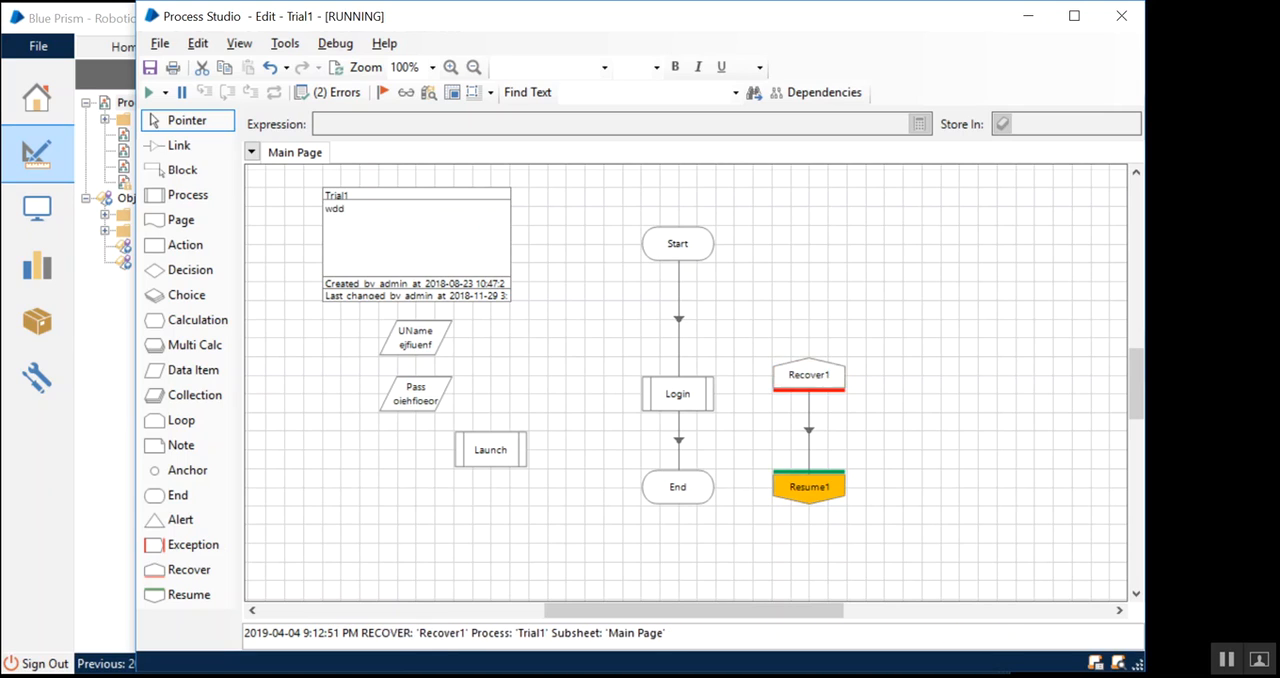
left_click(182, 92)
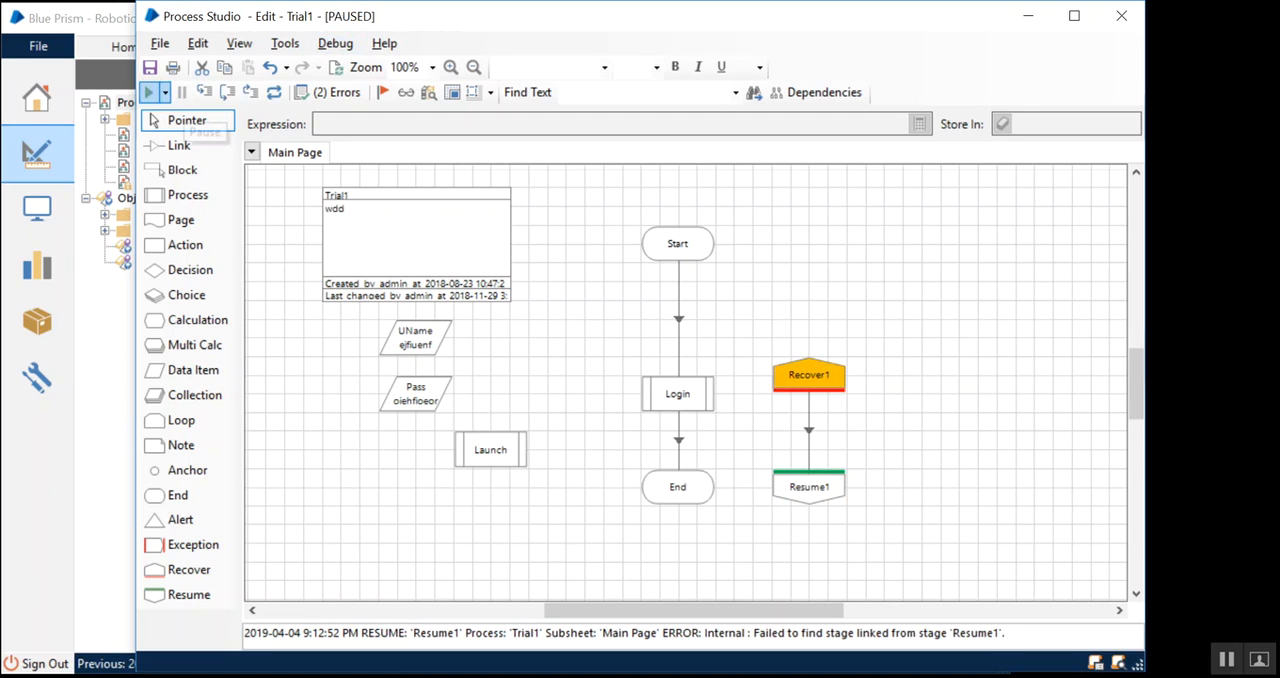
left_click(180, 144)
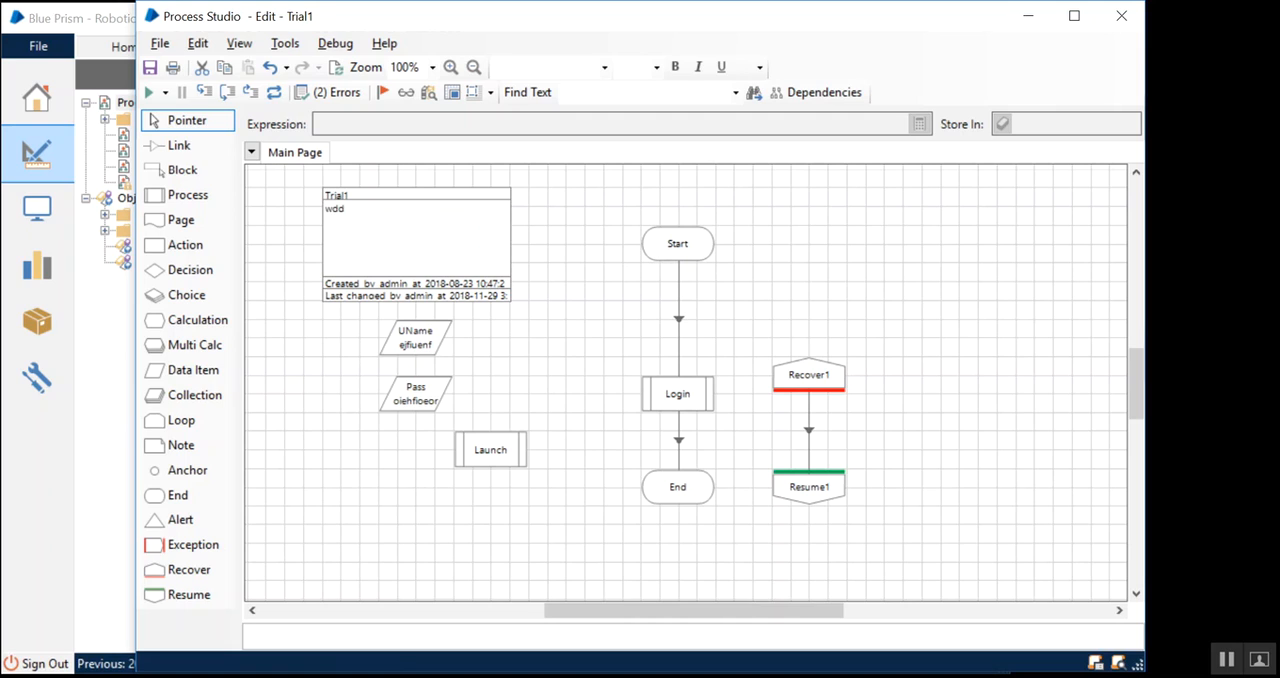
Move Launch between Login and Resume1, shift the group up, and link Resume1 to Launch.
left_click_drag(490, 448, 902, 488)
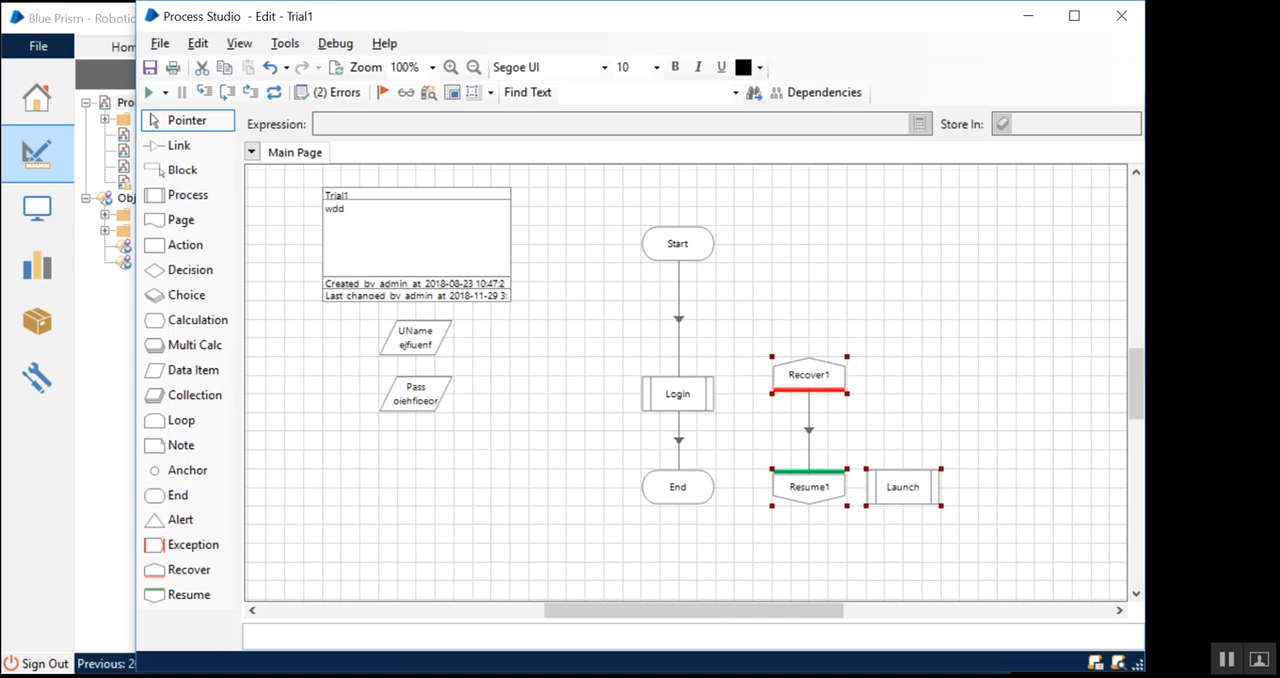
left_click_drag(808, 440, 864, 290)
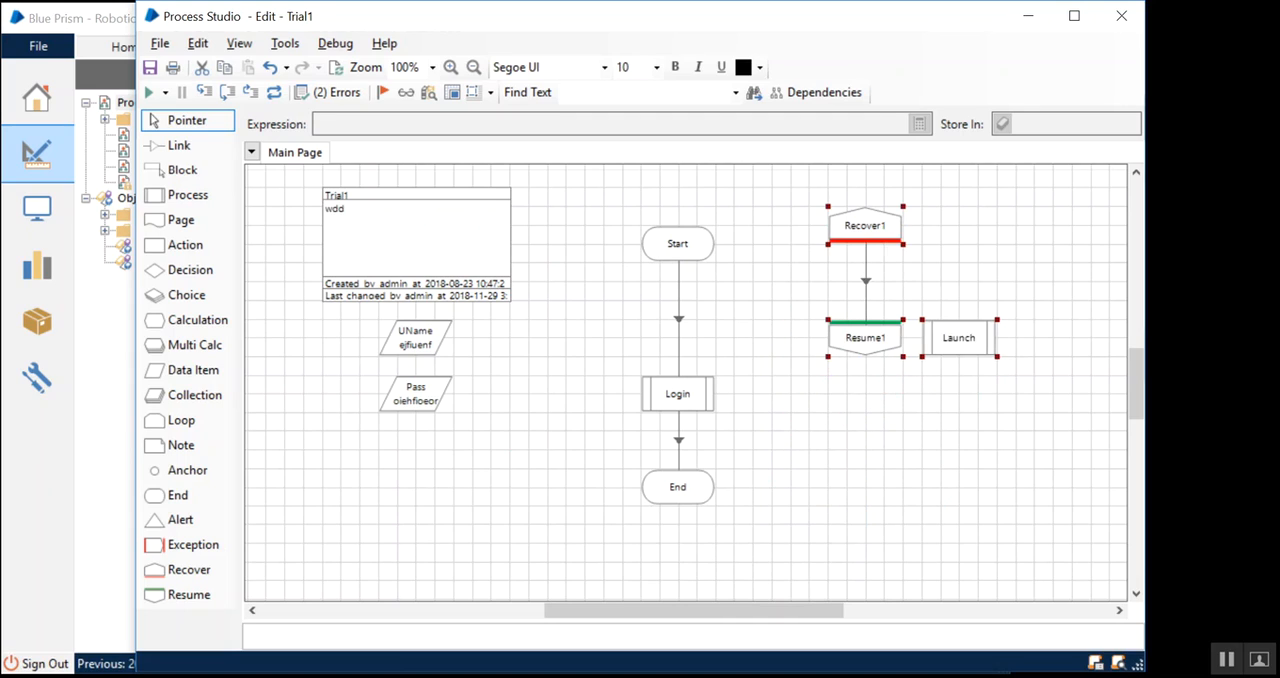
left_click_drag(958, 336, 752, 336)
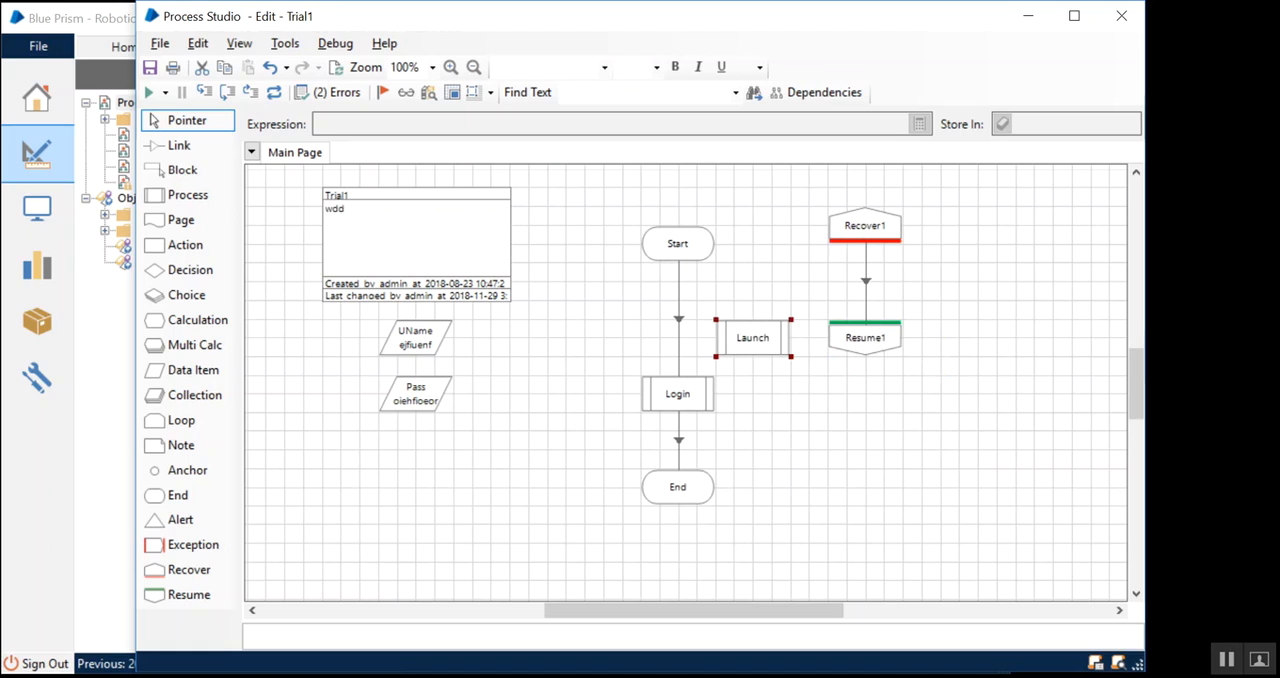
left_click(178, 144)
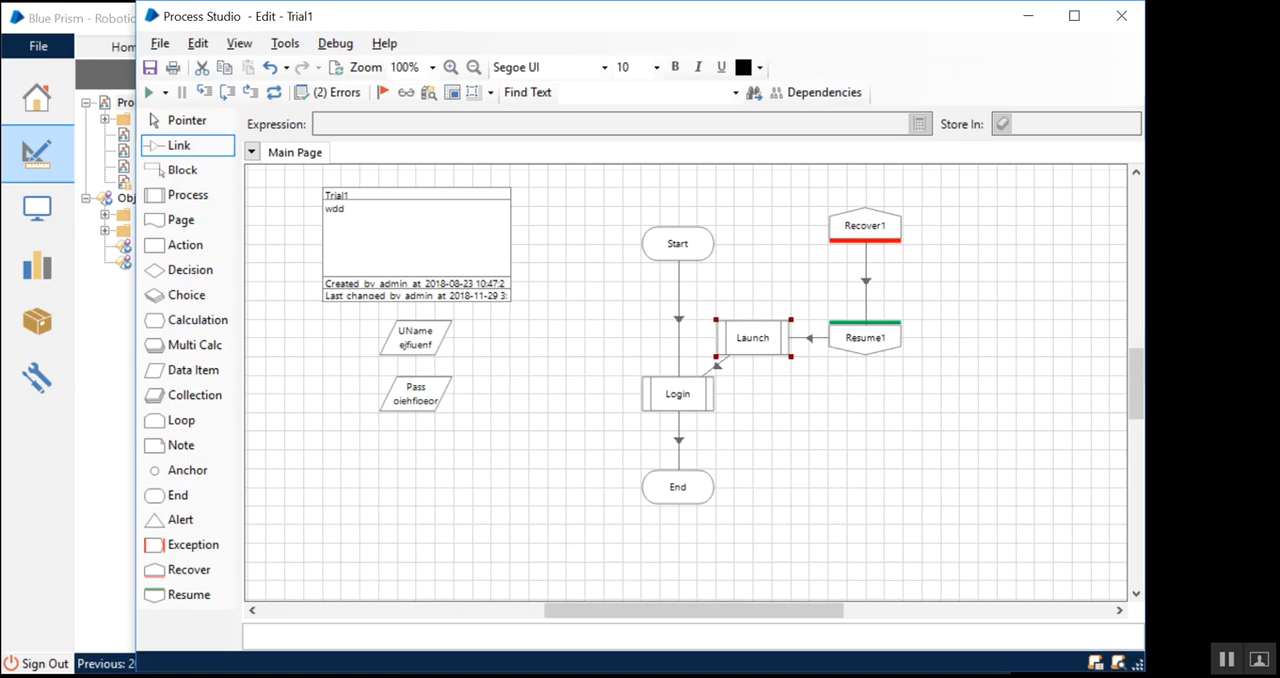
left_click(150, 92)
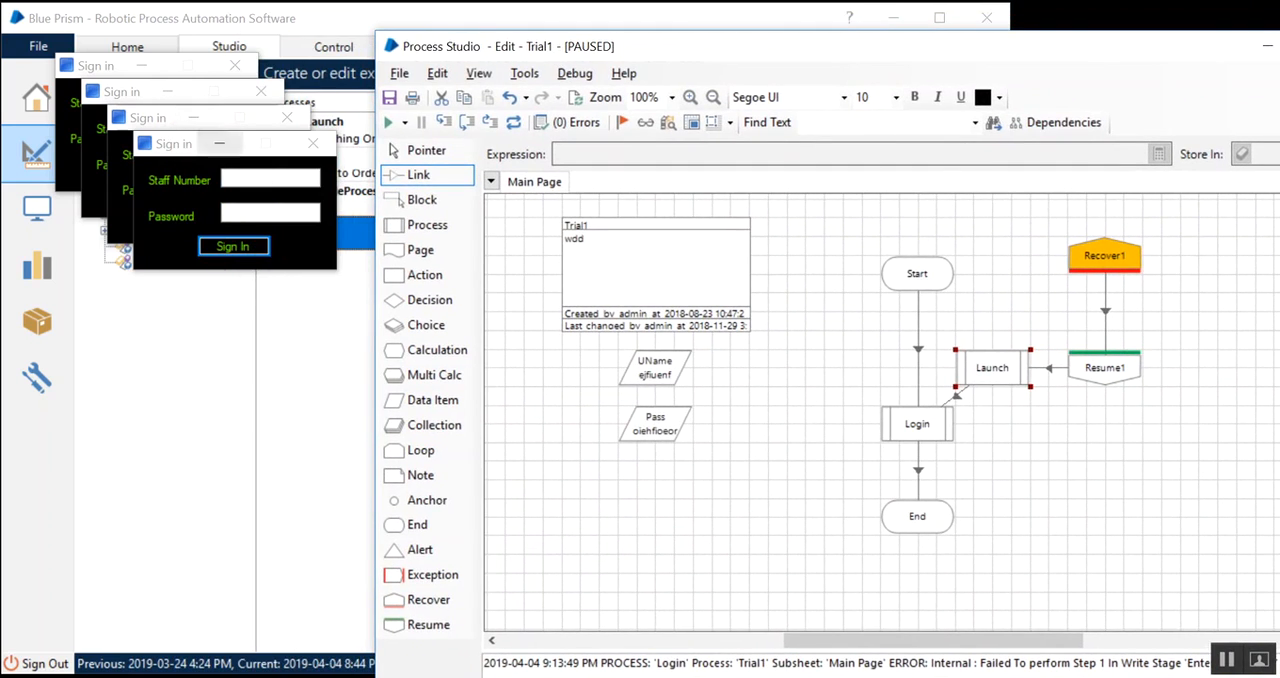
Reset the paused test run, close the sign-in windows, and select the Resume stage type.
left_click(270, 180)
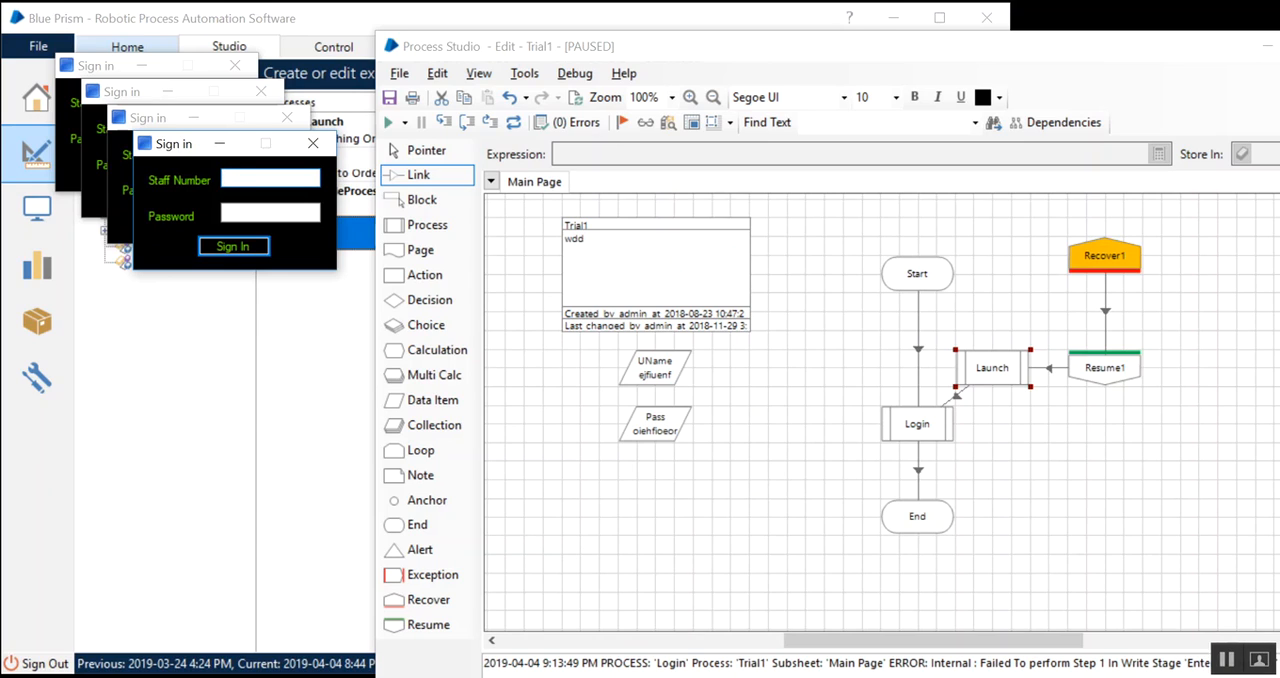
left_click(270, 180)
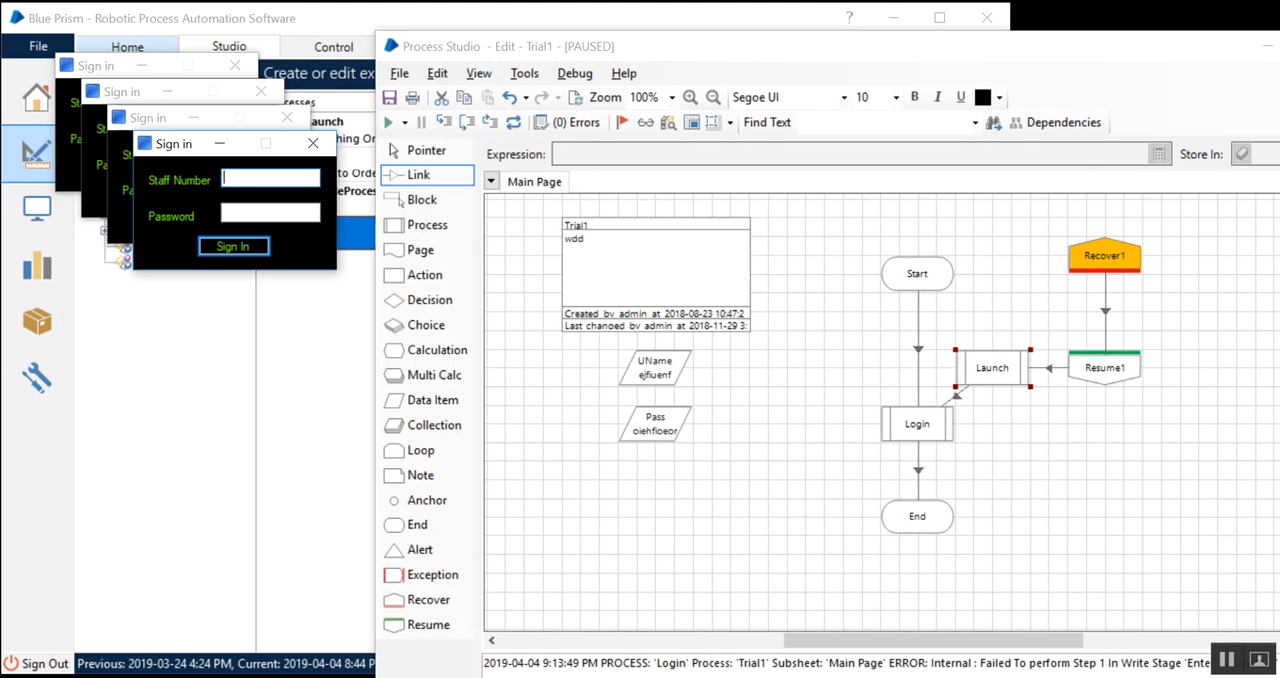
left_click(270, 214)
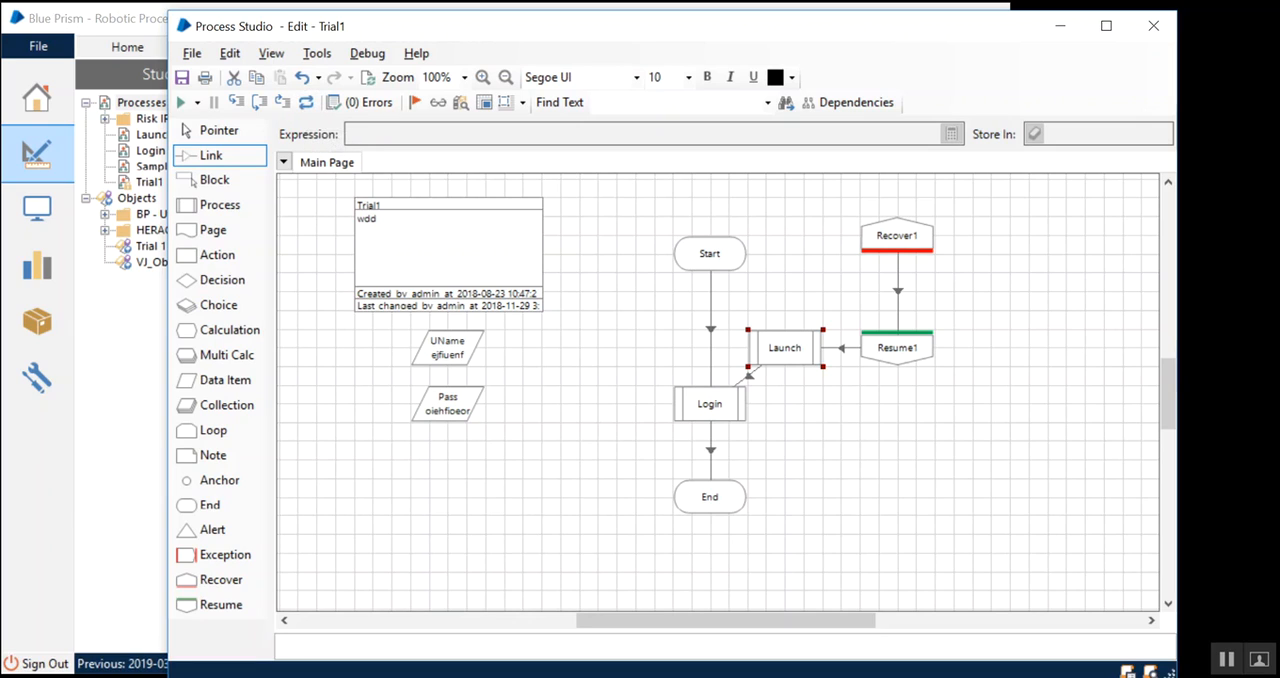
left_click(220, 604)
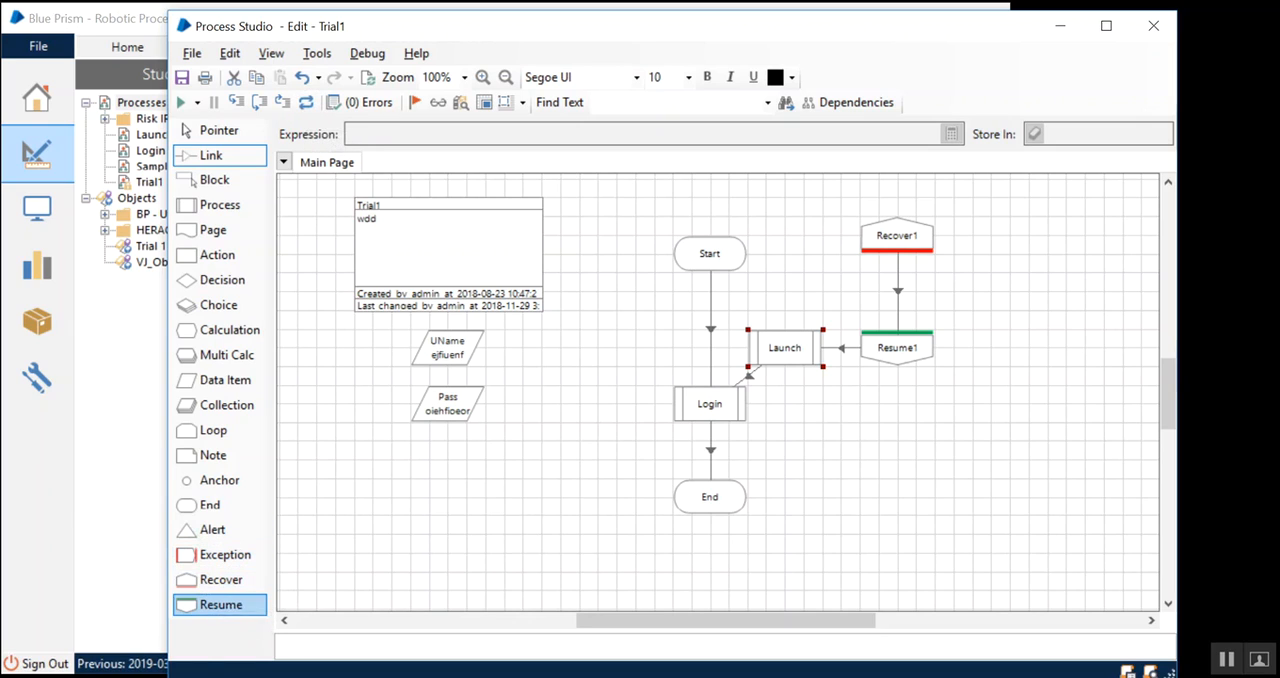